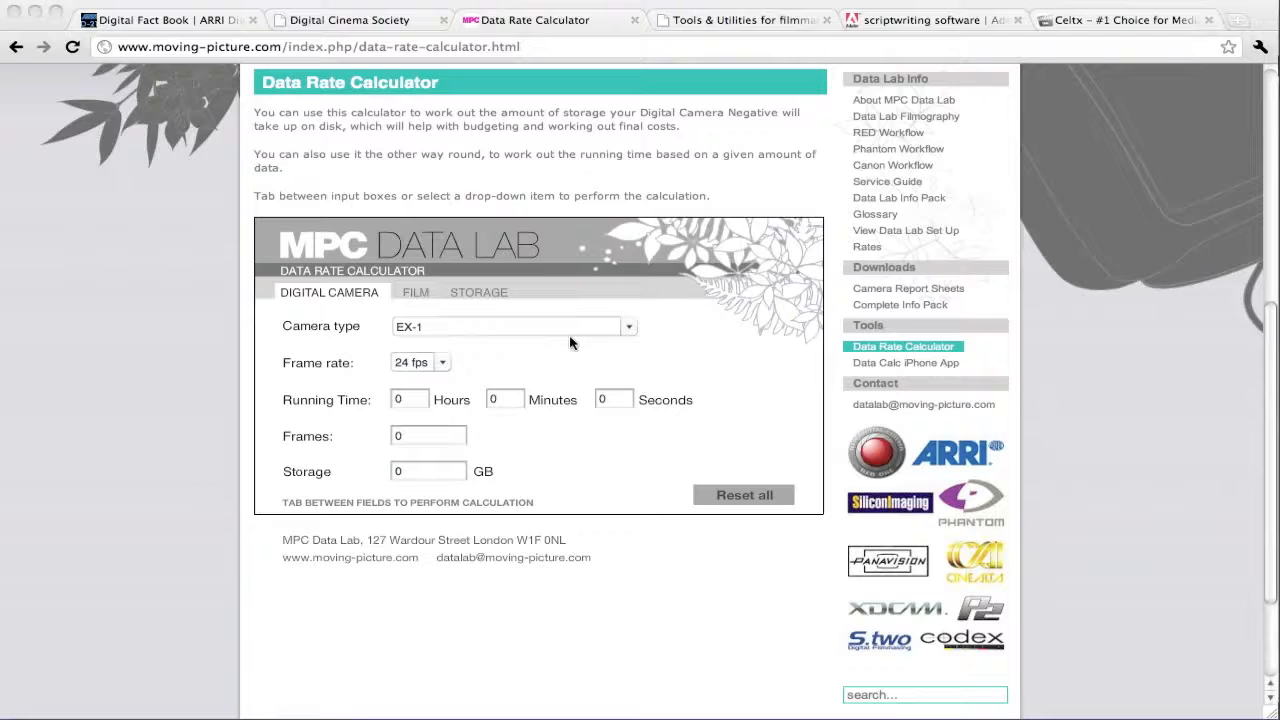
pyautogui.moveTo(318, 300)
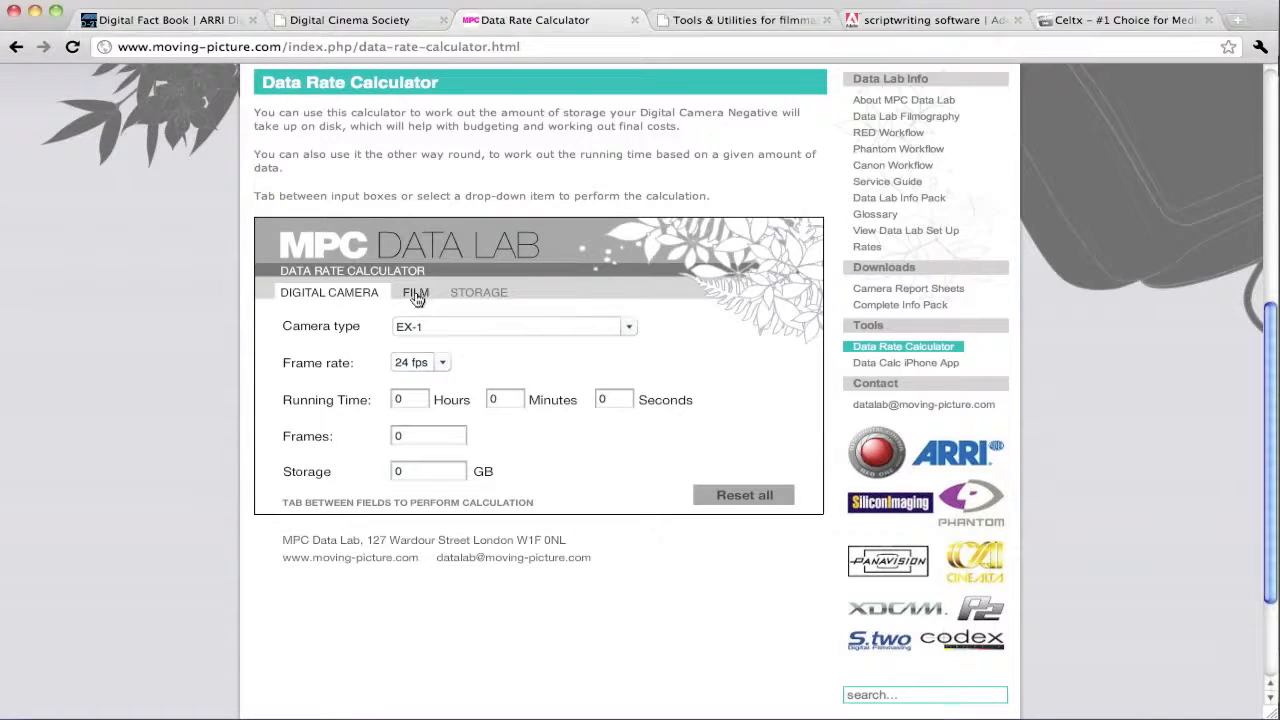
pyautogui.moveTo(480, 296)
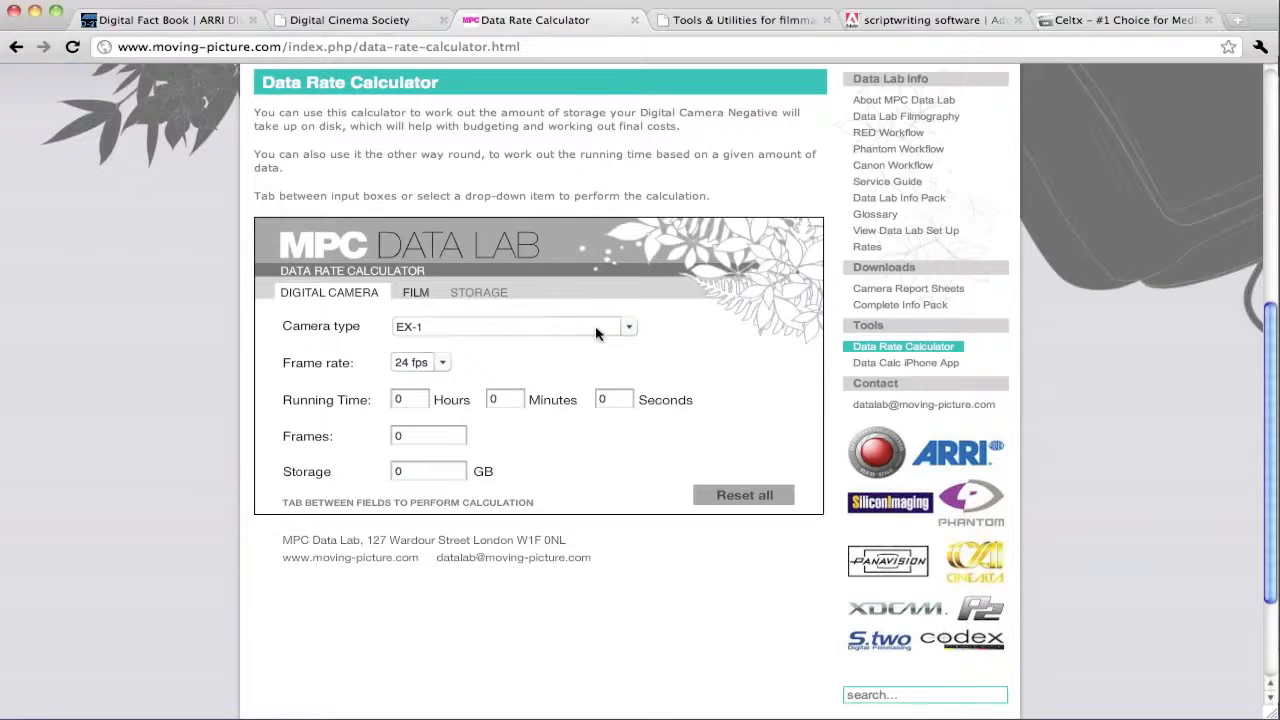
# Step: Keep EX-1 as camera and set running time to 10 hours, giving 864000 frames and 146 GB
pyautogui.click(628, 326)
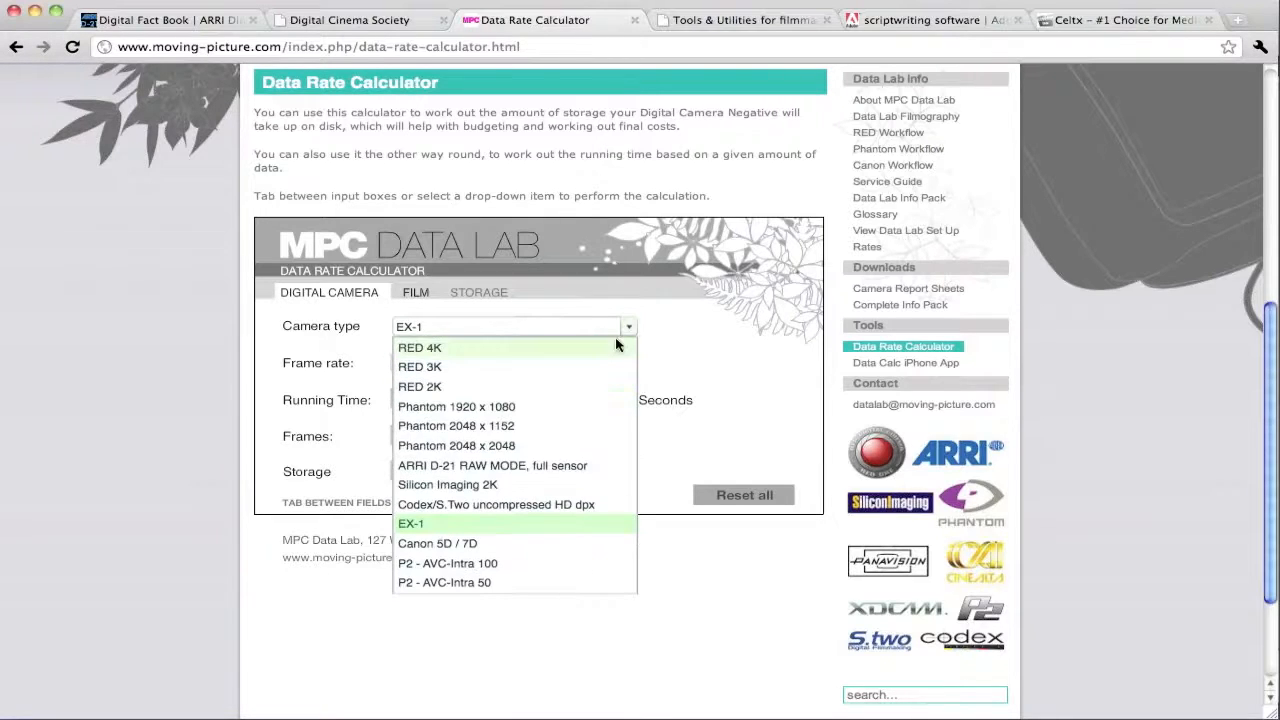
pyautogui.moveTo(590, 406)
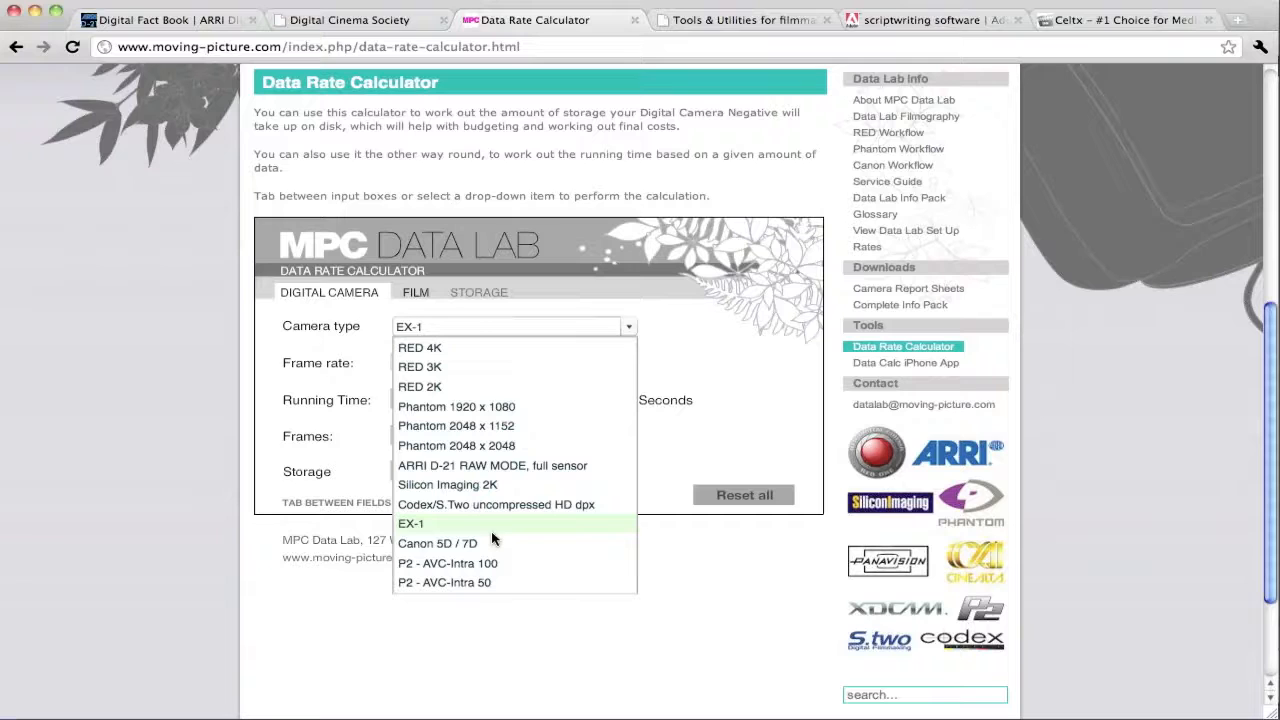
pyautogui.click(410, 524)
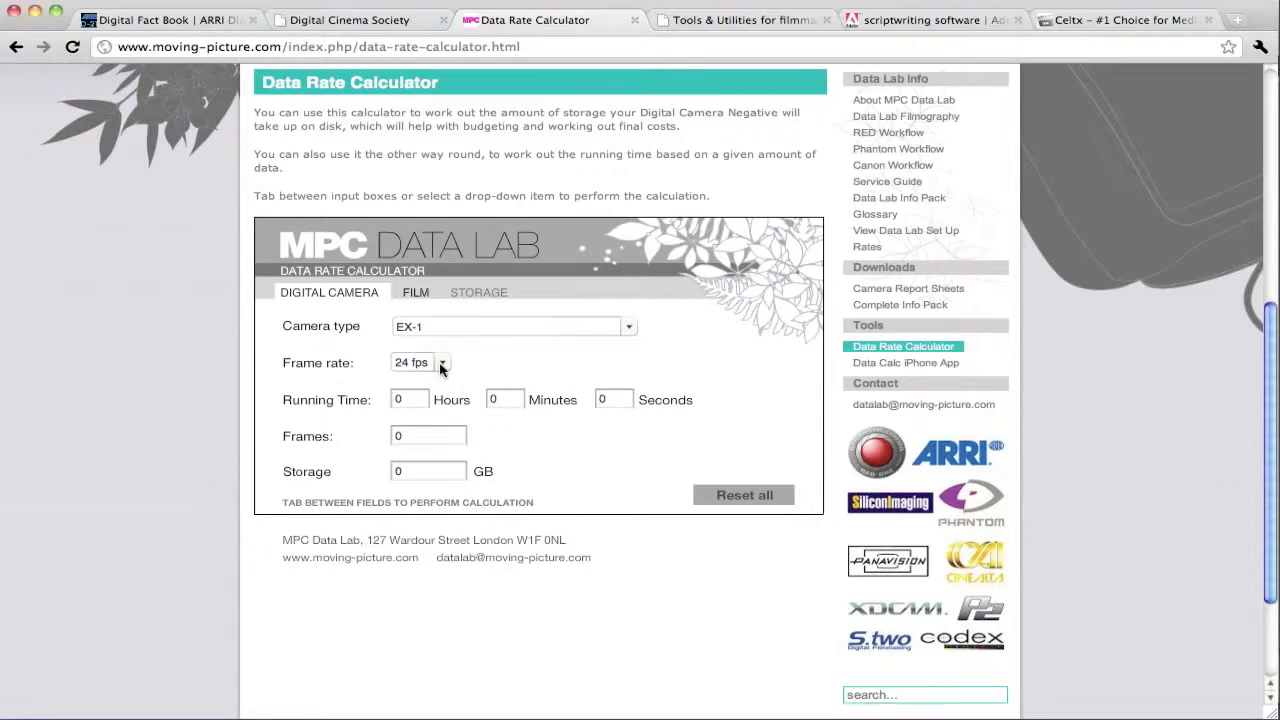
pyautogui.moveTo(436, 374)
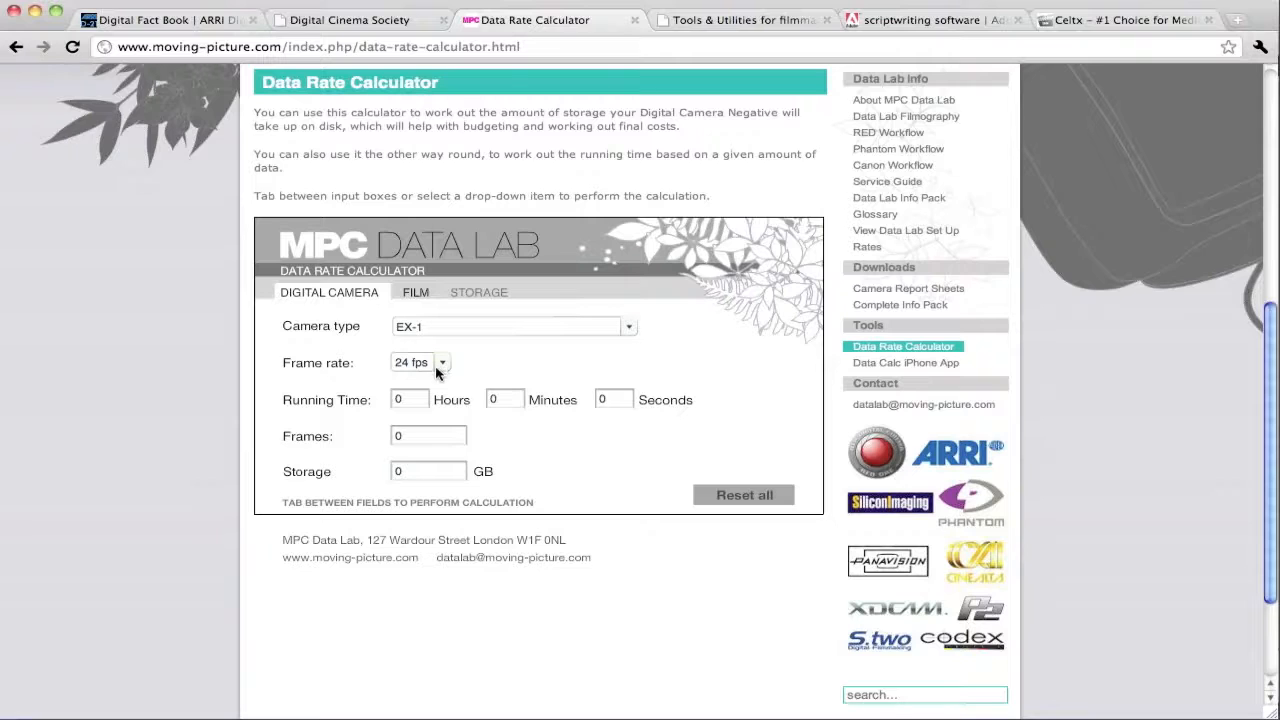
pyautogui.click(408, 400)
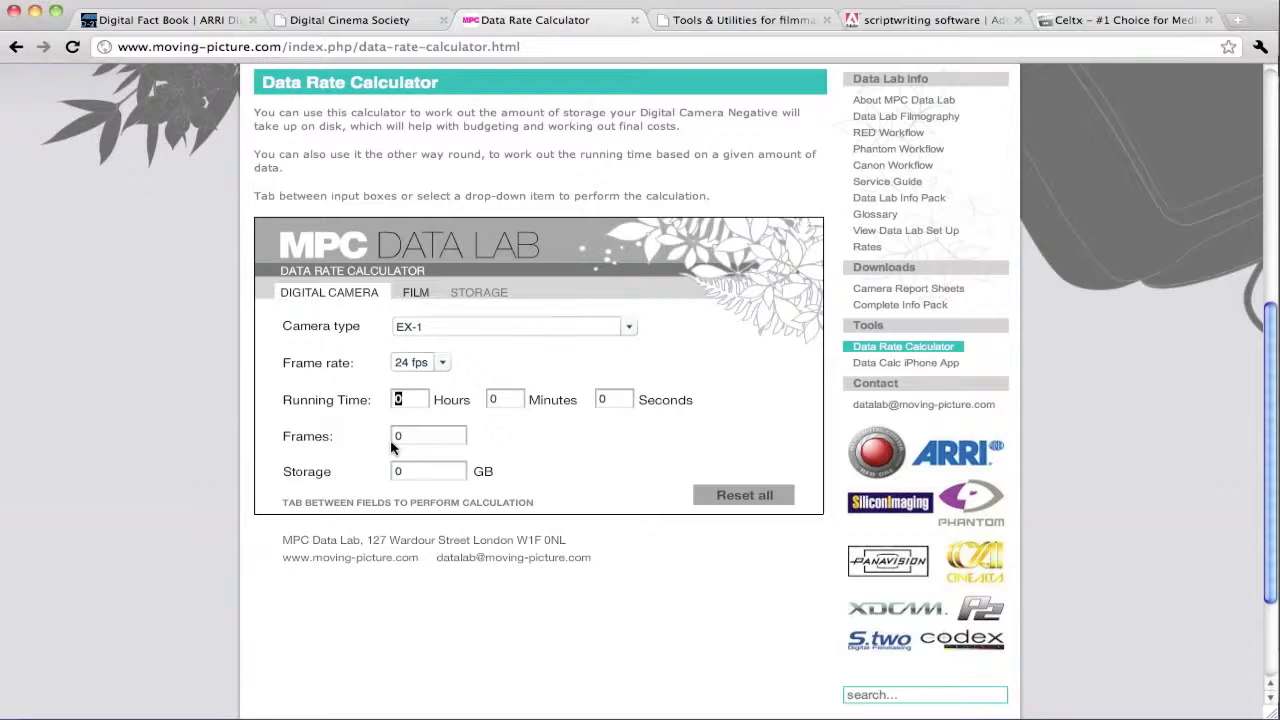
pyautogui.write('10')
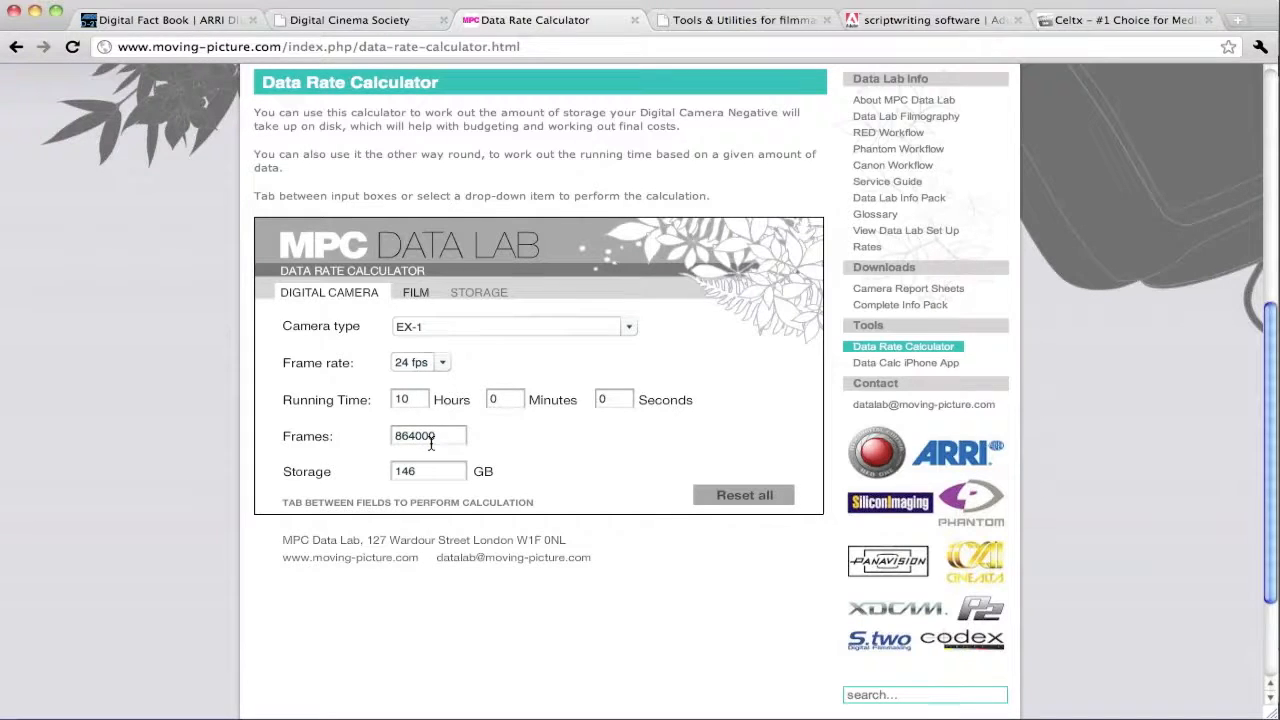
pyautogui.moveTo(420, 472)
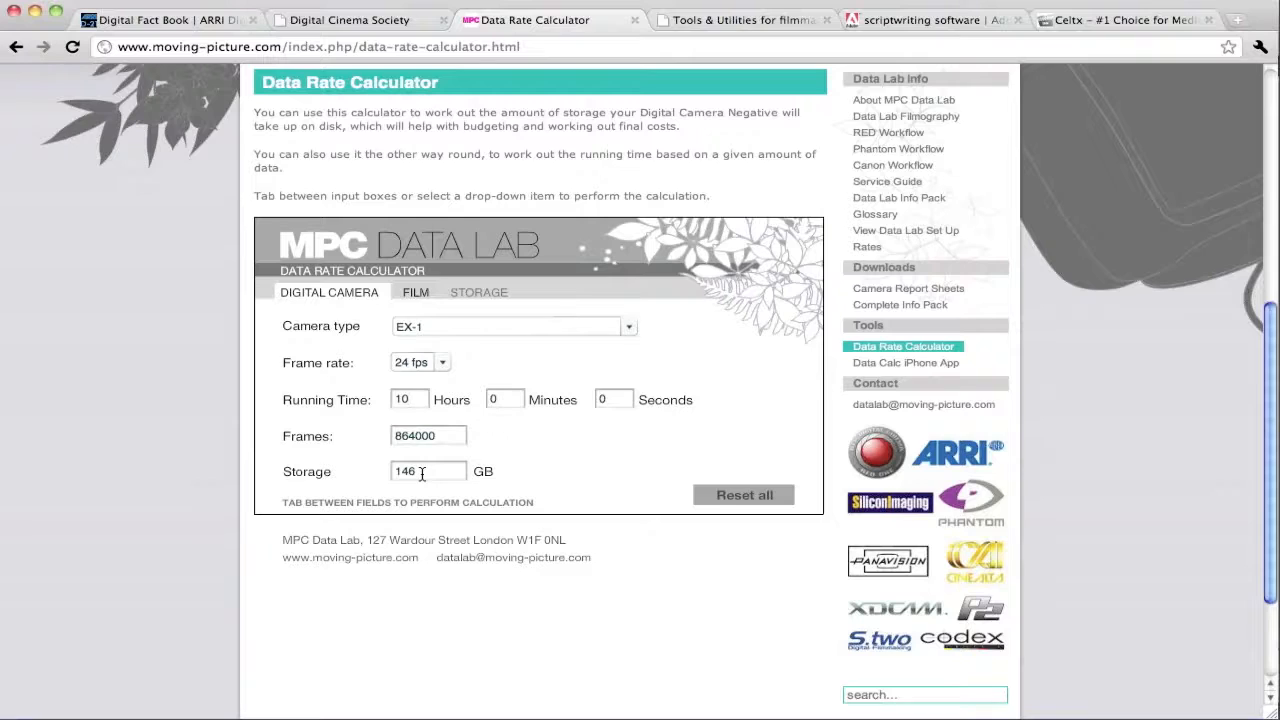
pyautogui.click(408, 400)
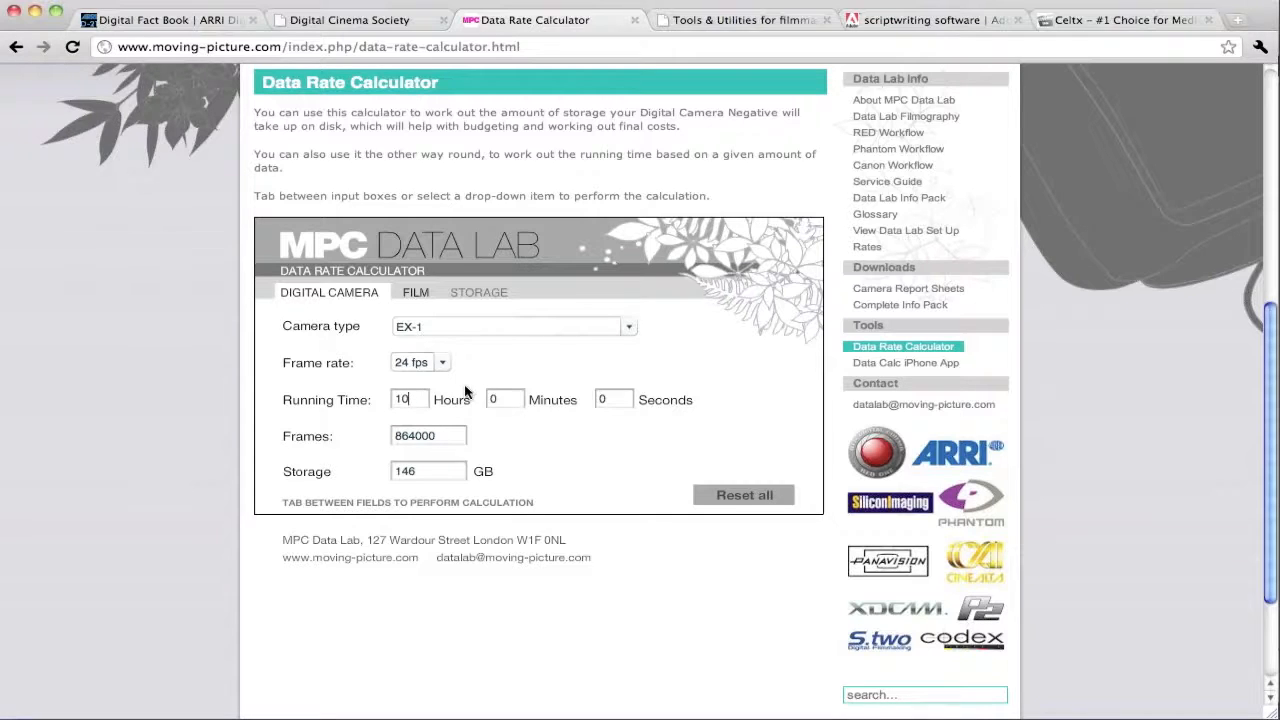
pyautogui.moveTo(490, 312)
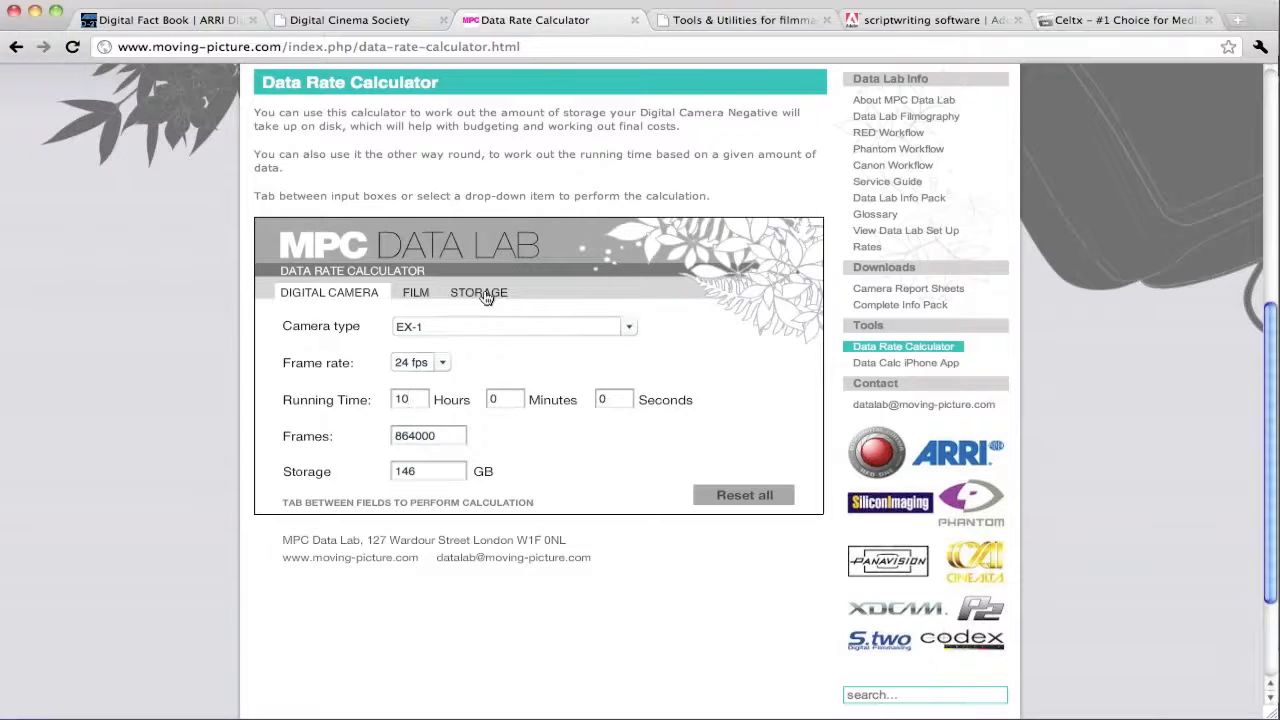
# Step: On the Storage calculator choose Apple ProRes 422 HQ at HD1080, giving 776 GB for 10 hours
pyautogui.click(478, 292)
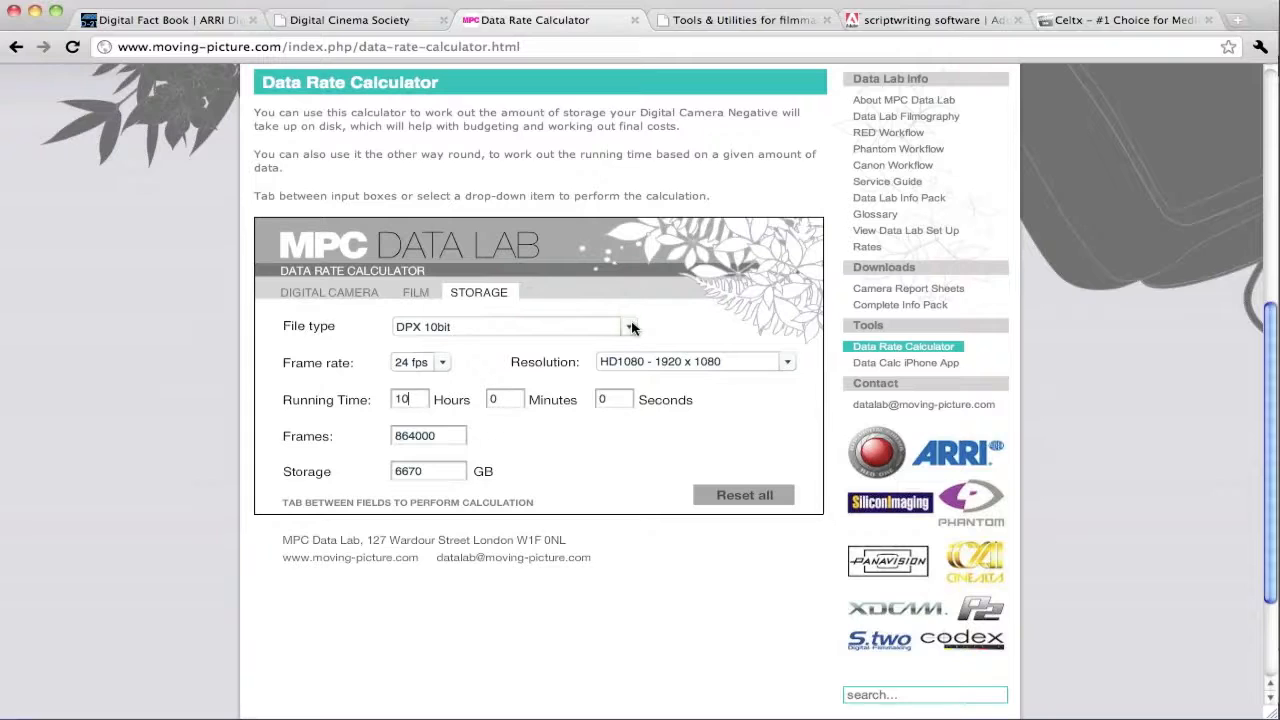
pyautogui.click(632, 326)
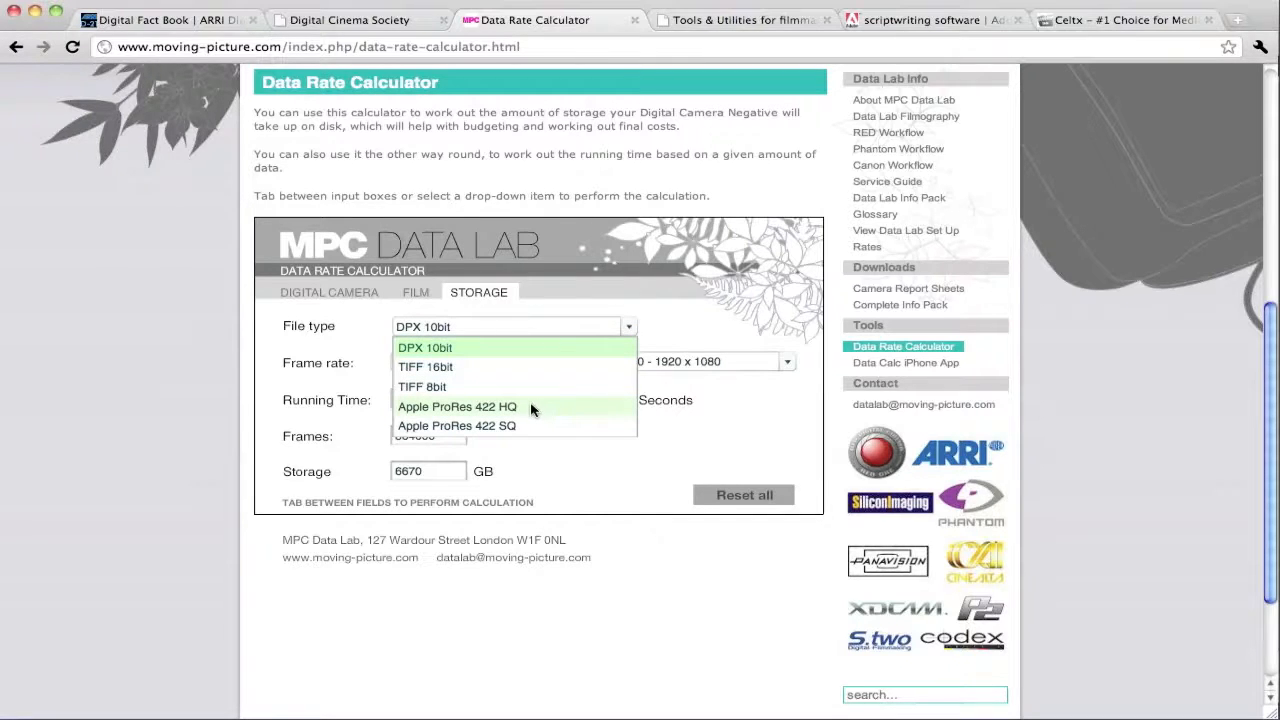
pyautogui.click(456, 406)
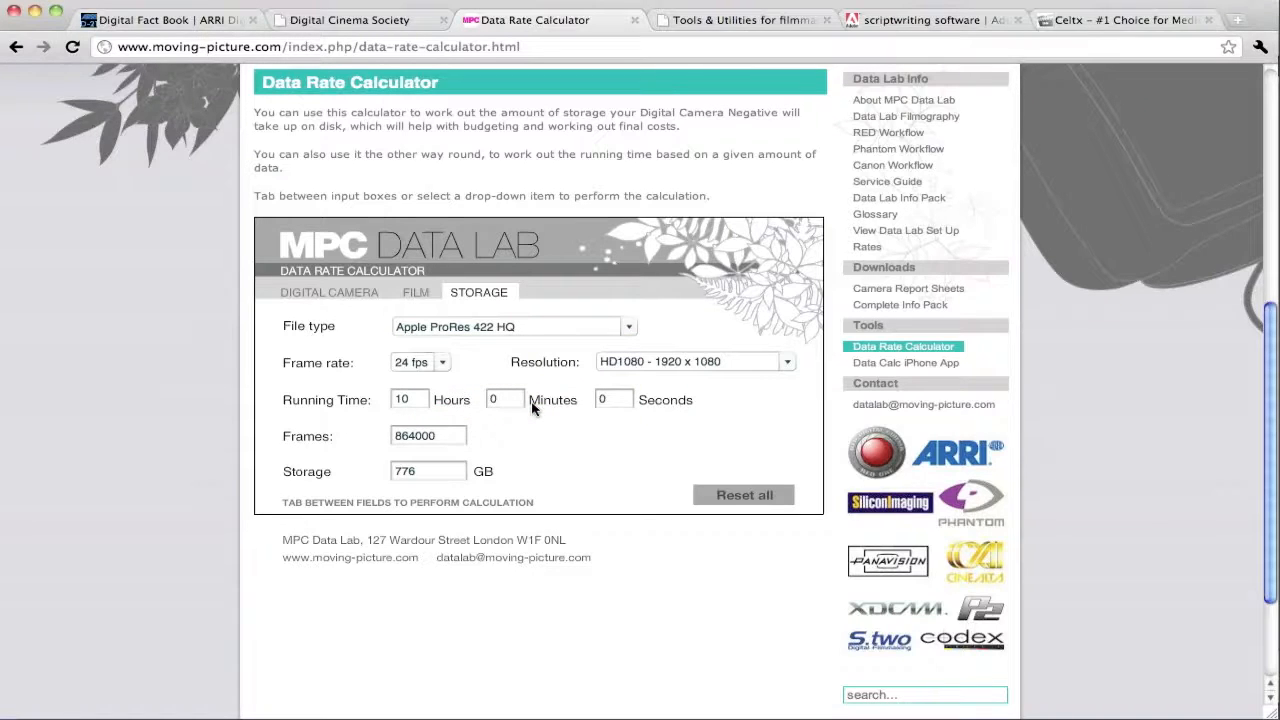
pyautogui.moveTo(442, 372)
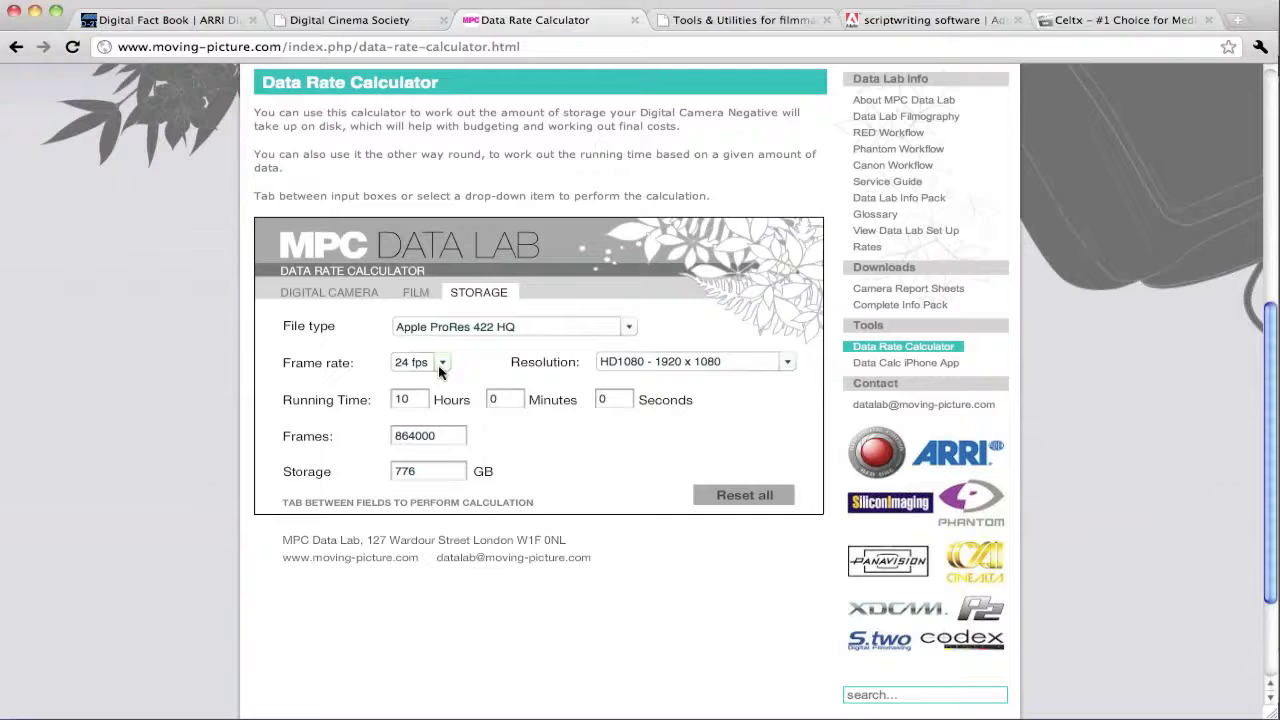
pyautogui.moveTo(766, 366)
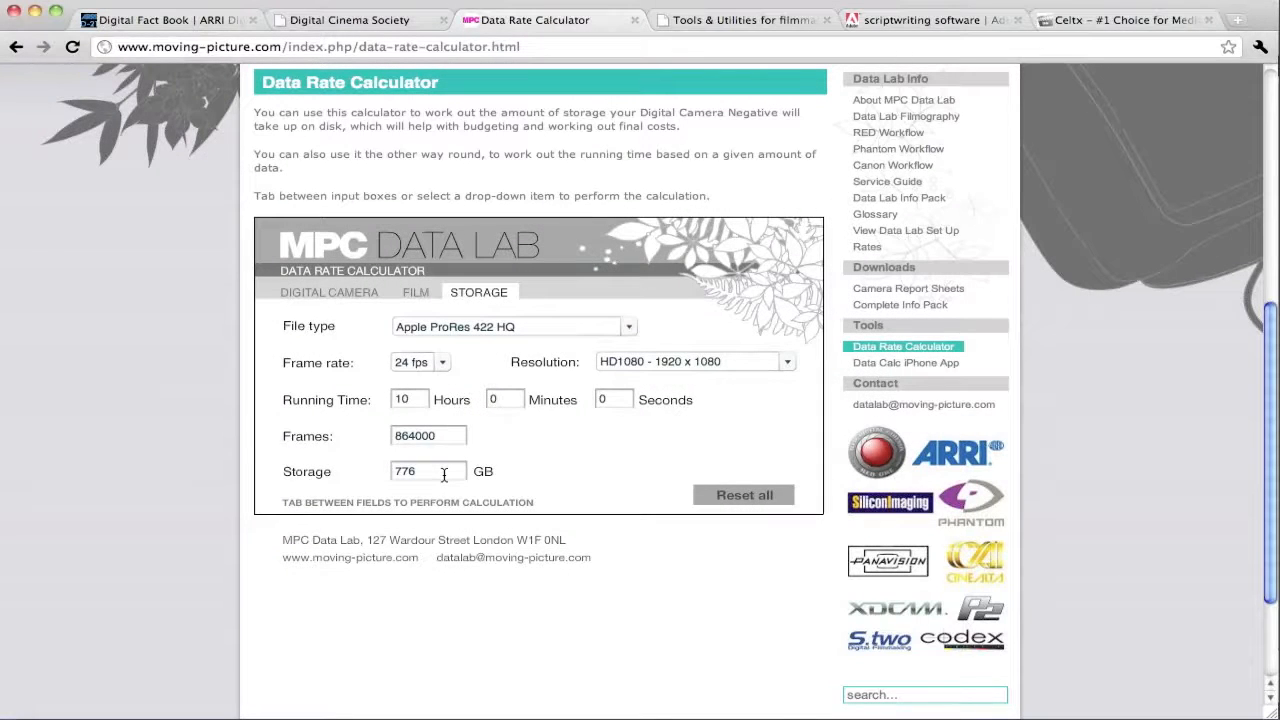
pyautogui.moveTo(902, 374)
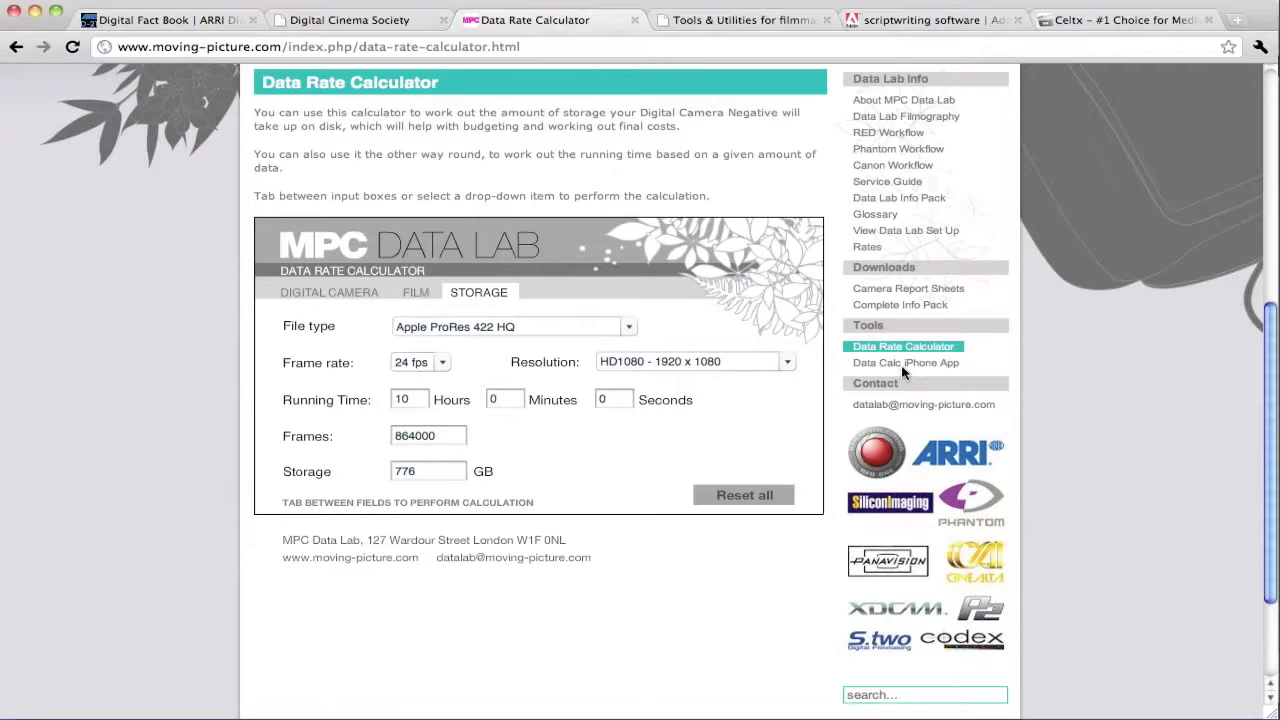
# Step: View MPC's free Data Calculator iPhone app page in the iTunes App Store with its screenshots
pyautogui.click(904, 364)
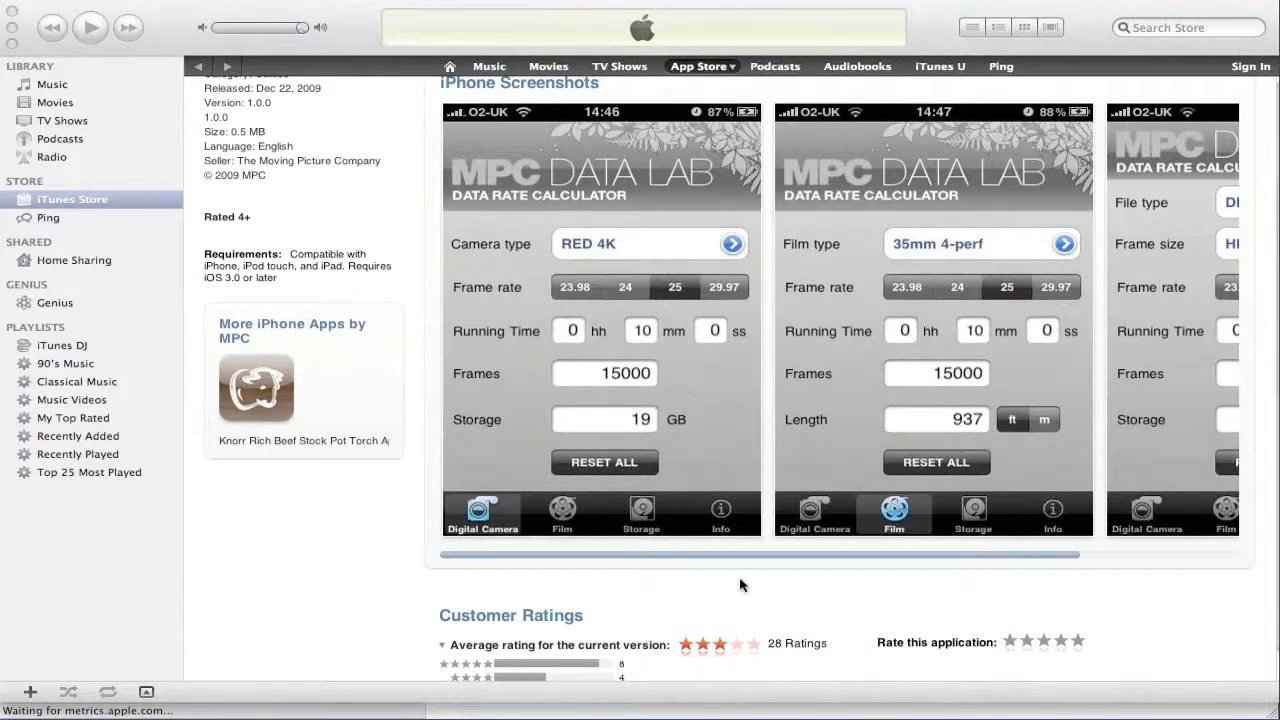
pyautogui.scroll(3)
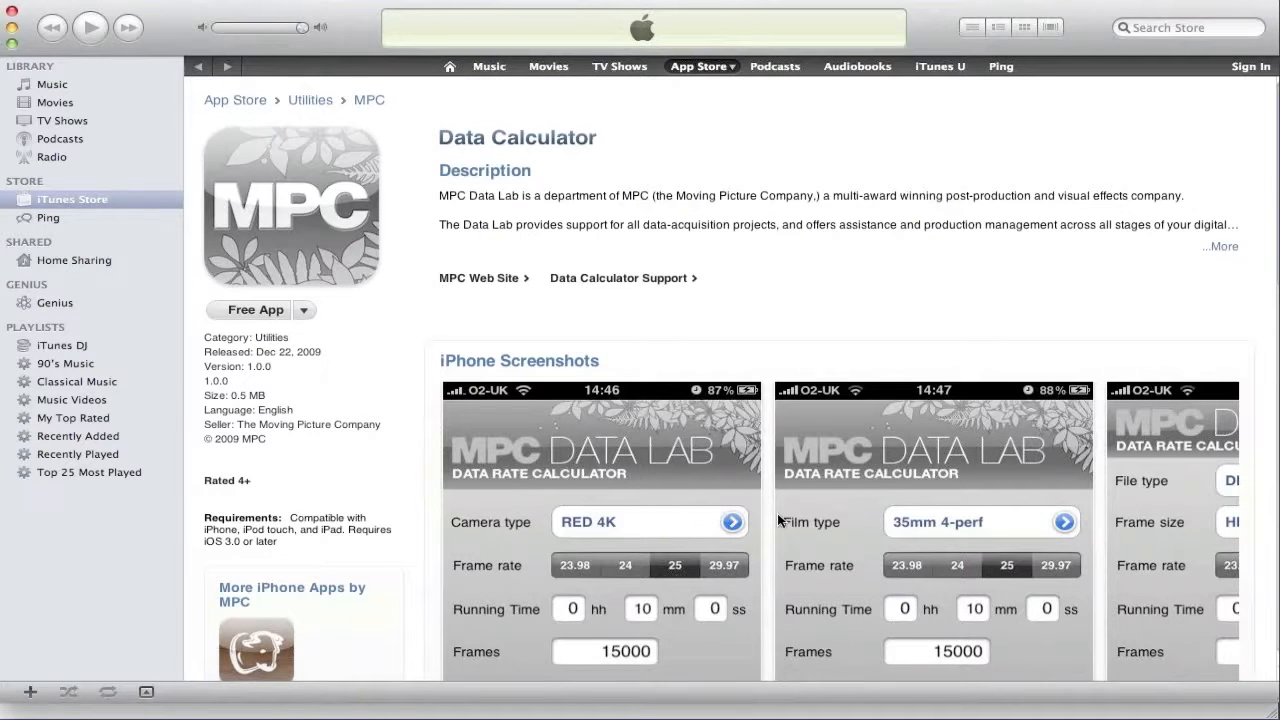
pyautogui.moveTo(628, 664)
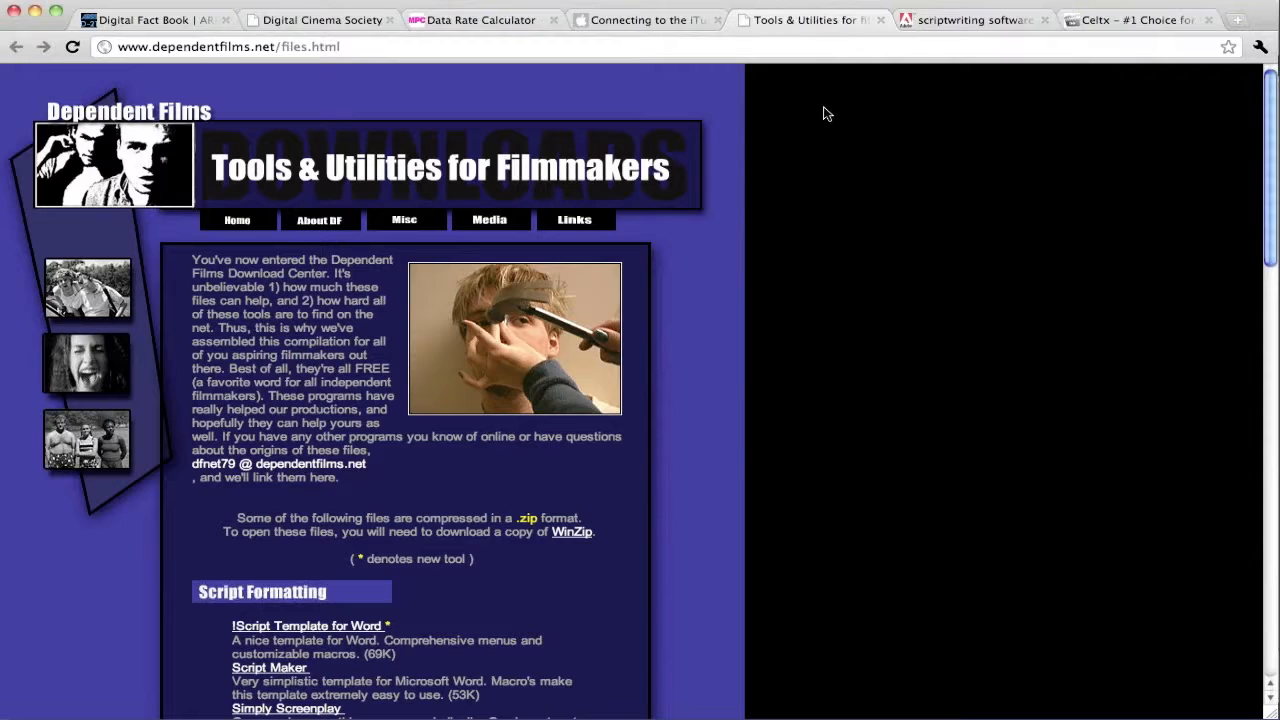
pyautogui.moveTo(1100, 194)
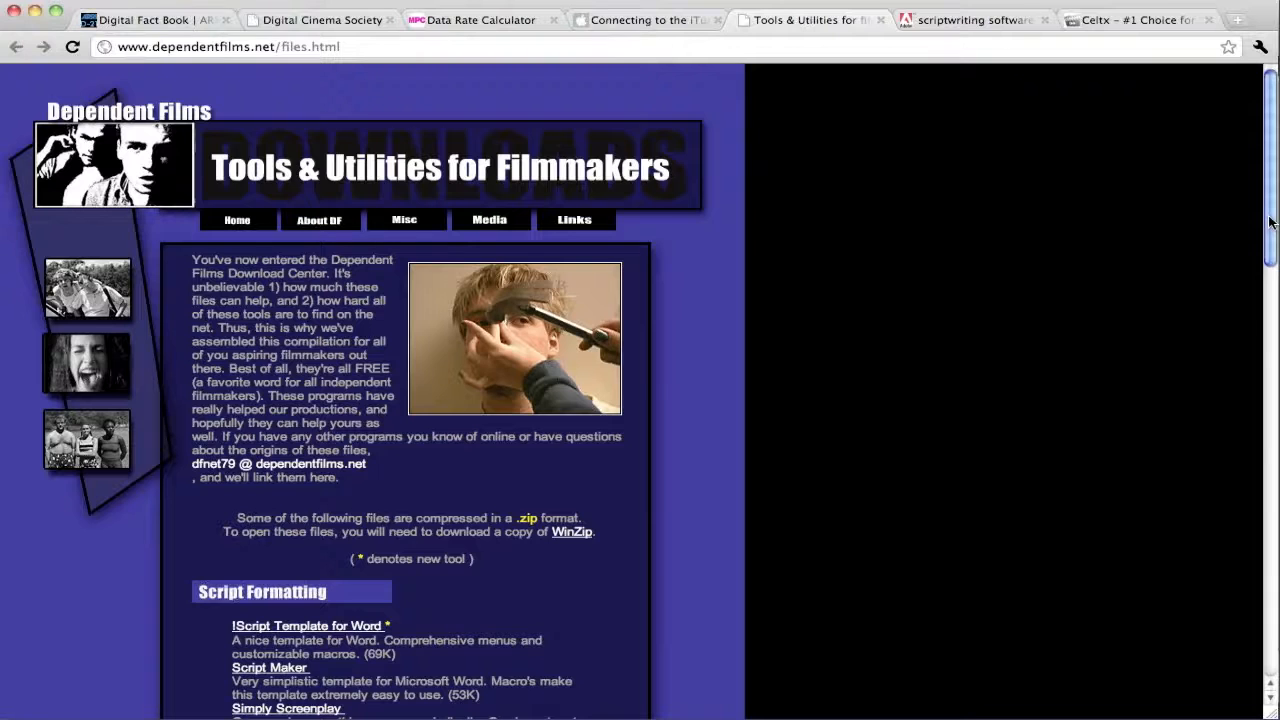
# Step: Scroll the Dependent Films files list down through script, Acrobat, Excel, Story Board to Everything Else templates
pyautogui.scroll(-3)
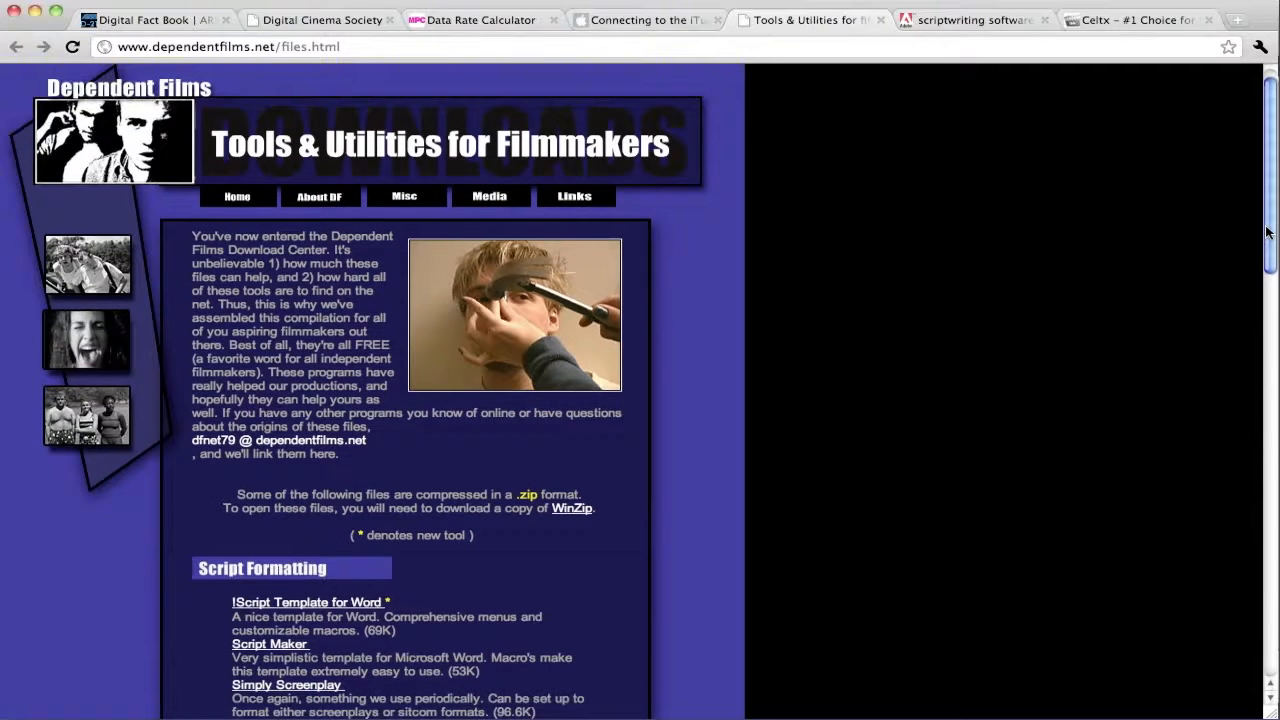
pyautogui.scroll(-3)
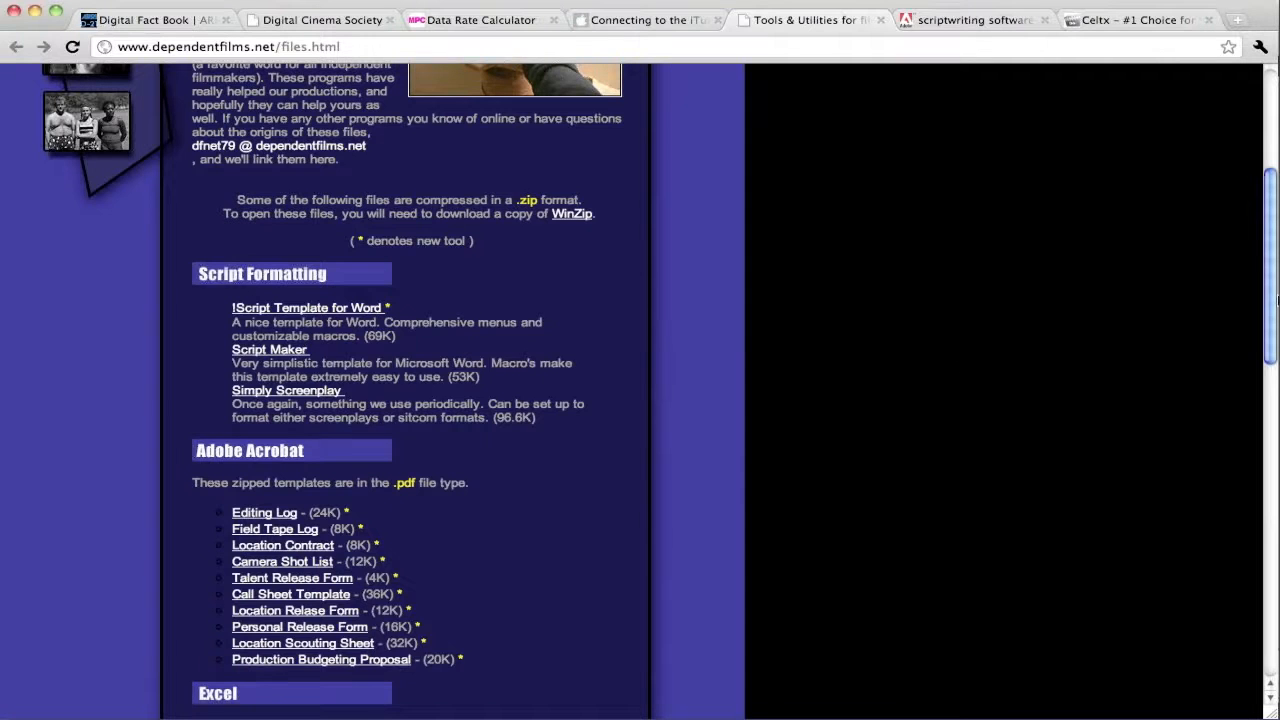
pyautogui.scroll(-3)
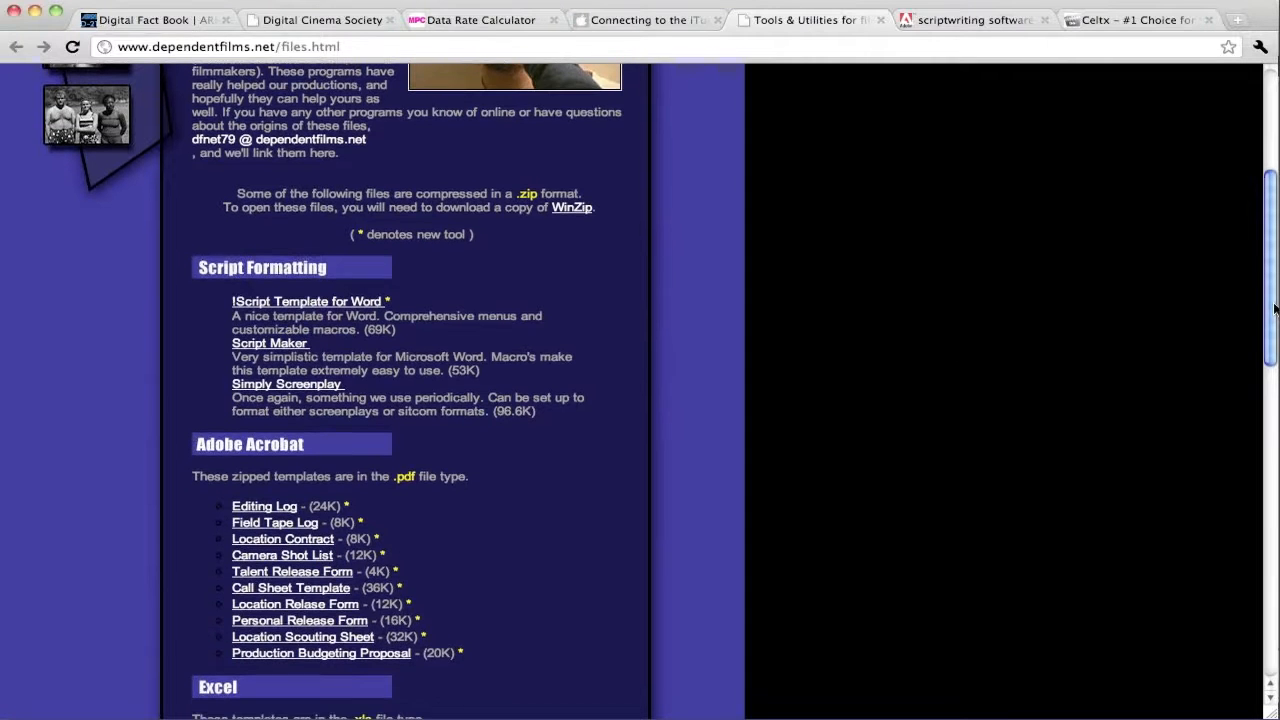
pyautogui.scroll(-3)
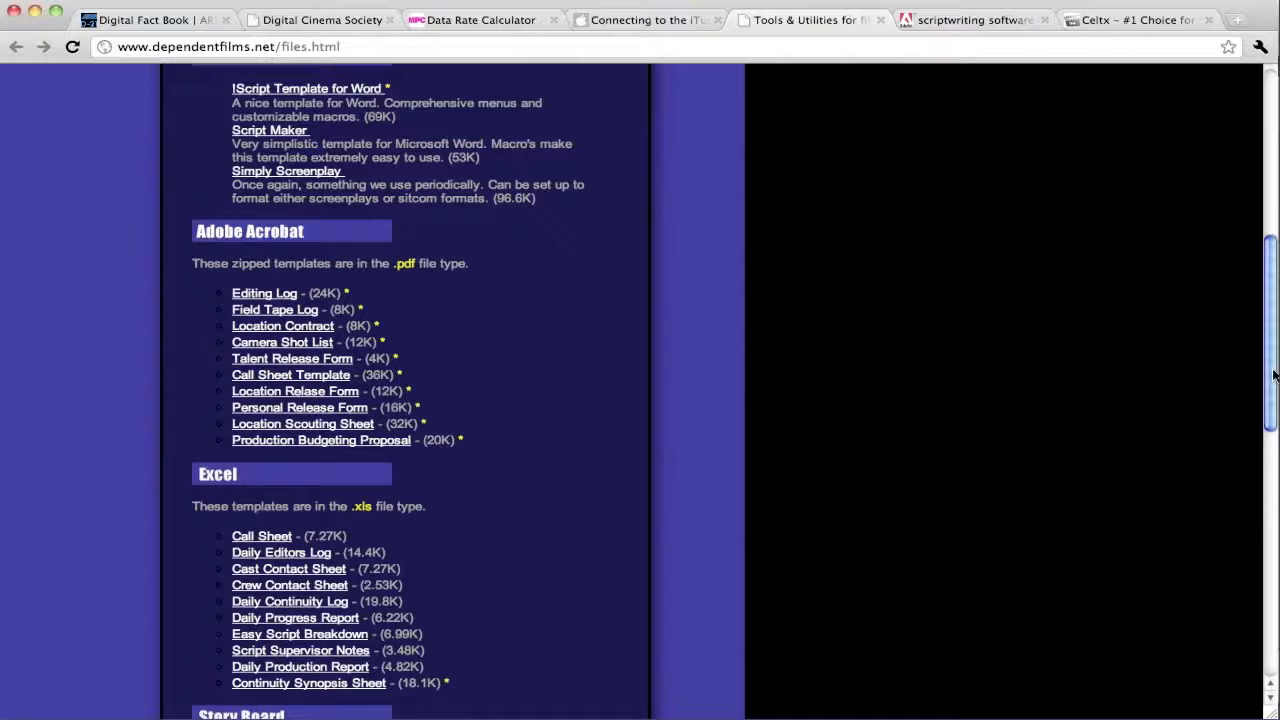
pyautogui.scroll(-3)
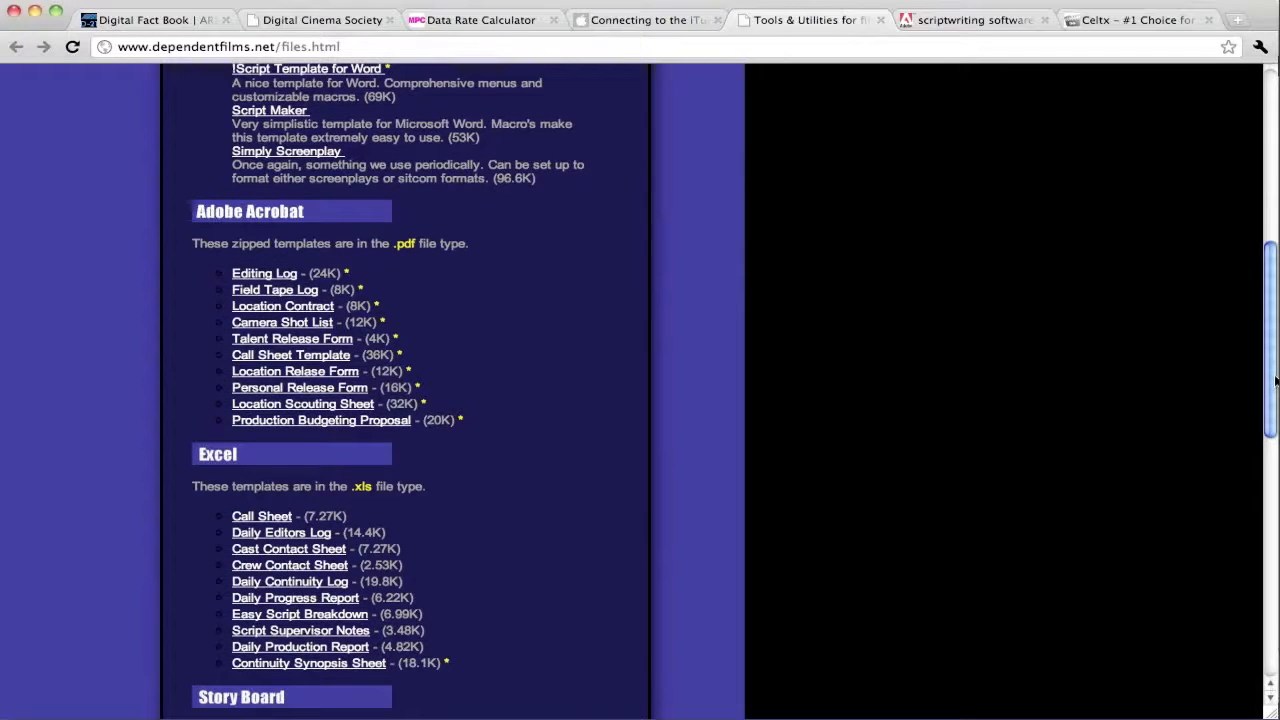
pyautogui.scroll(-3)
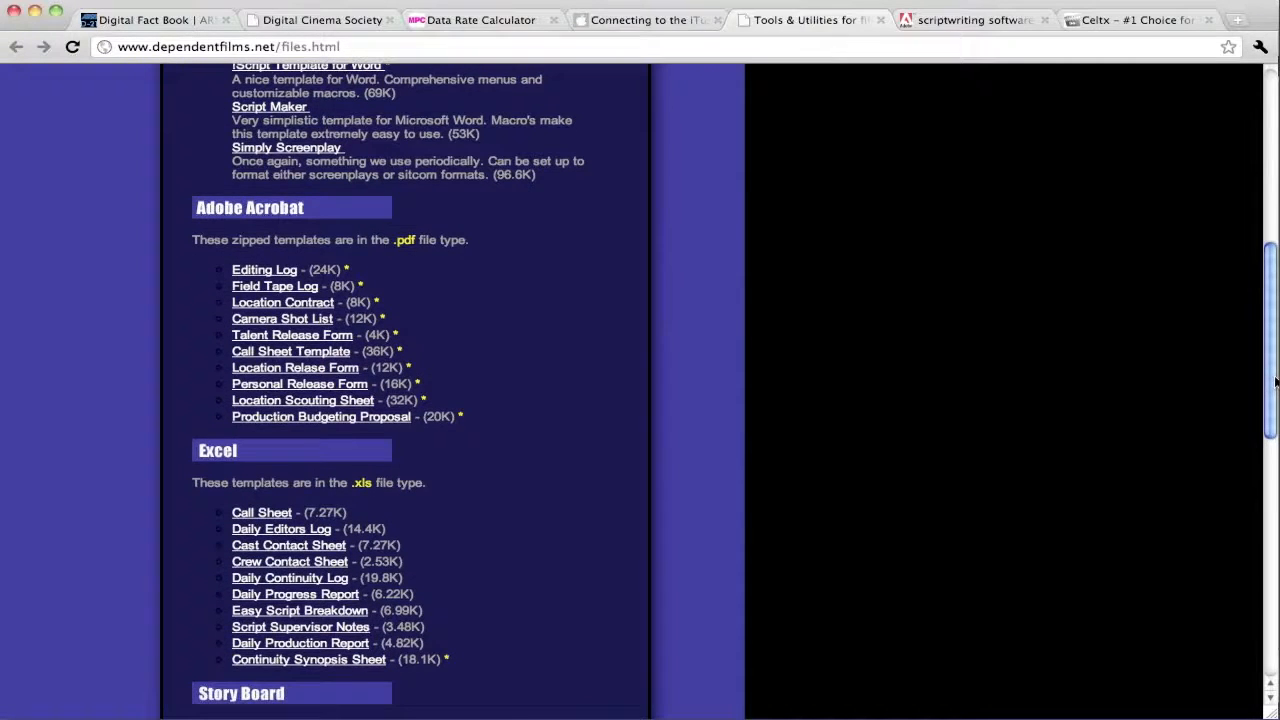
pyautogui.scroll(-3)
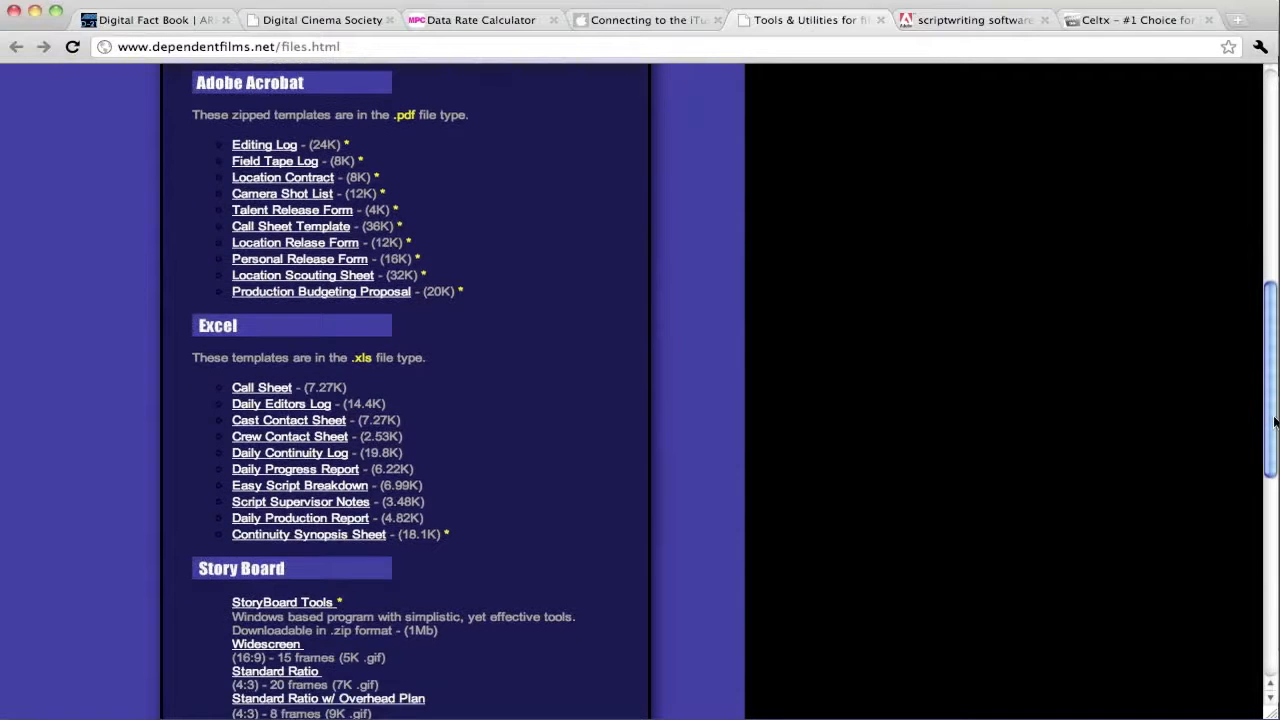
pyautogui.scroll(-3)
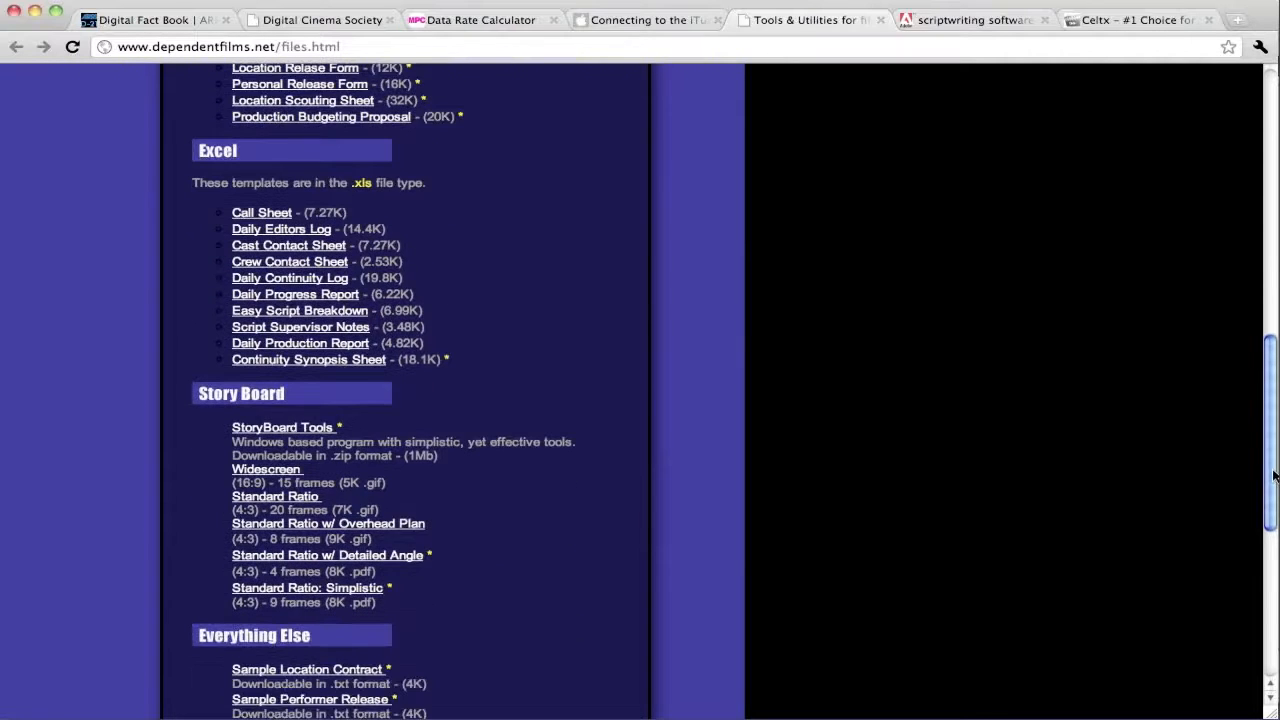
pyautogui.scroll(-3)
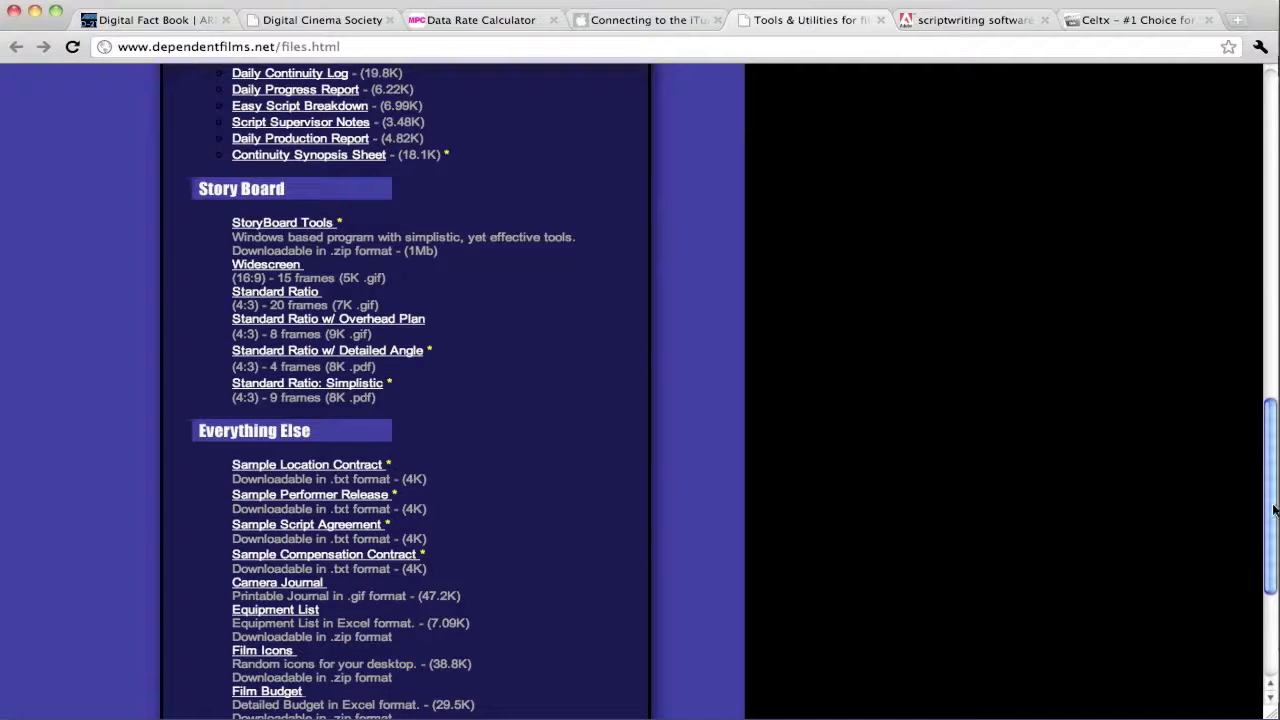
pyautogui.scroll(-3)
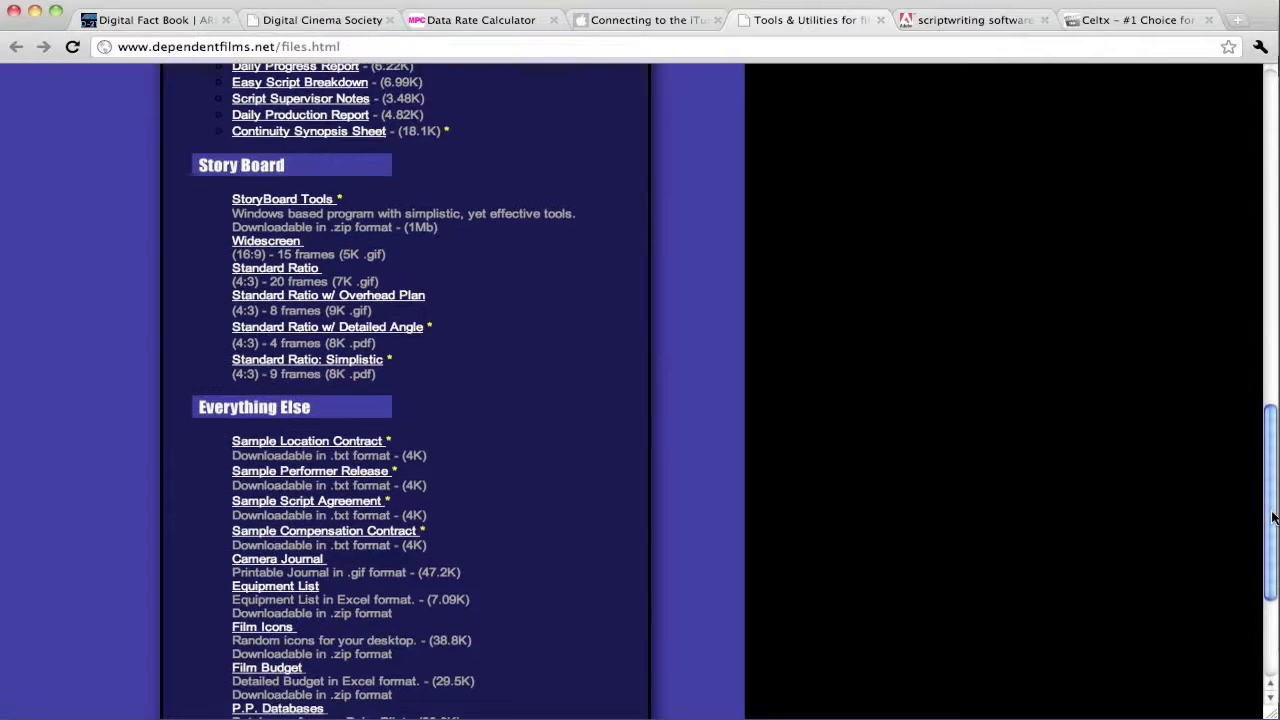
pyautogui.scroll(-3)
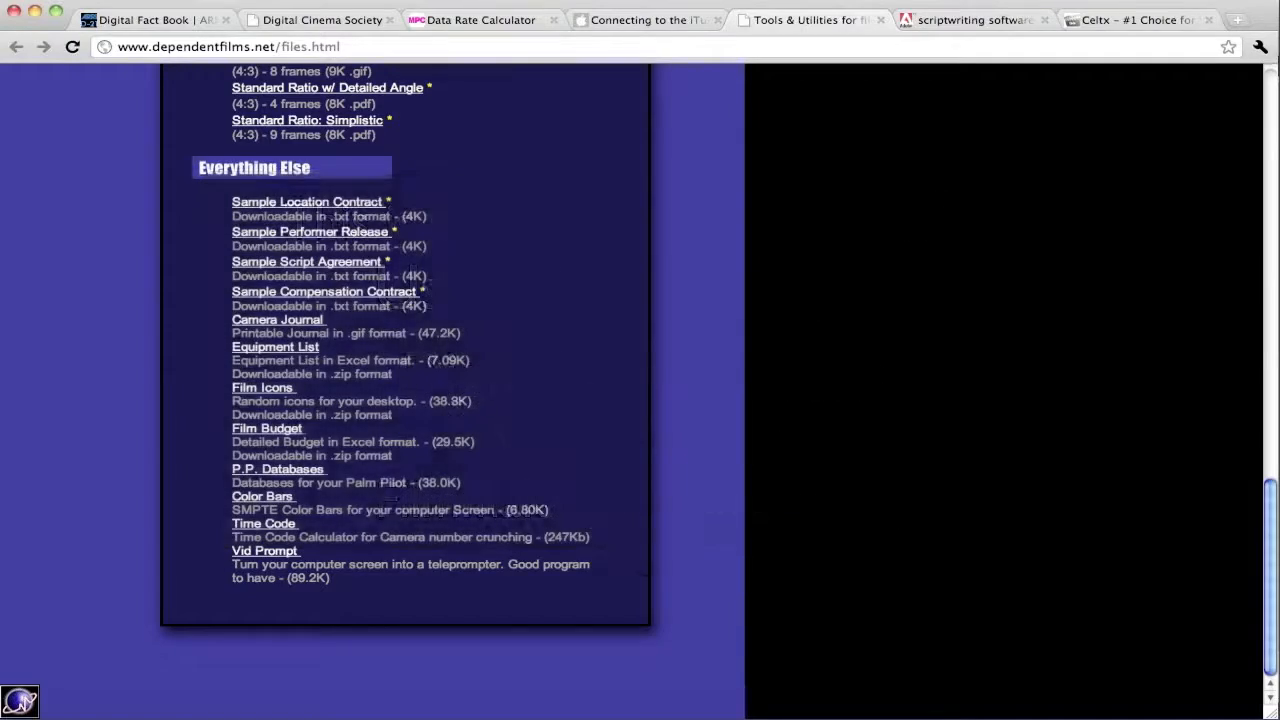
# Step: Switch to the Celtx website and head to its Studio page from the site navigation
pyautogui.click(1136, 20)
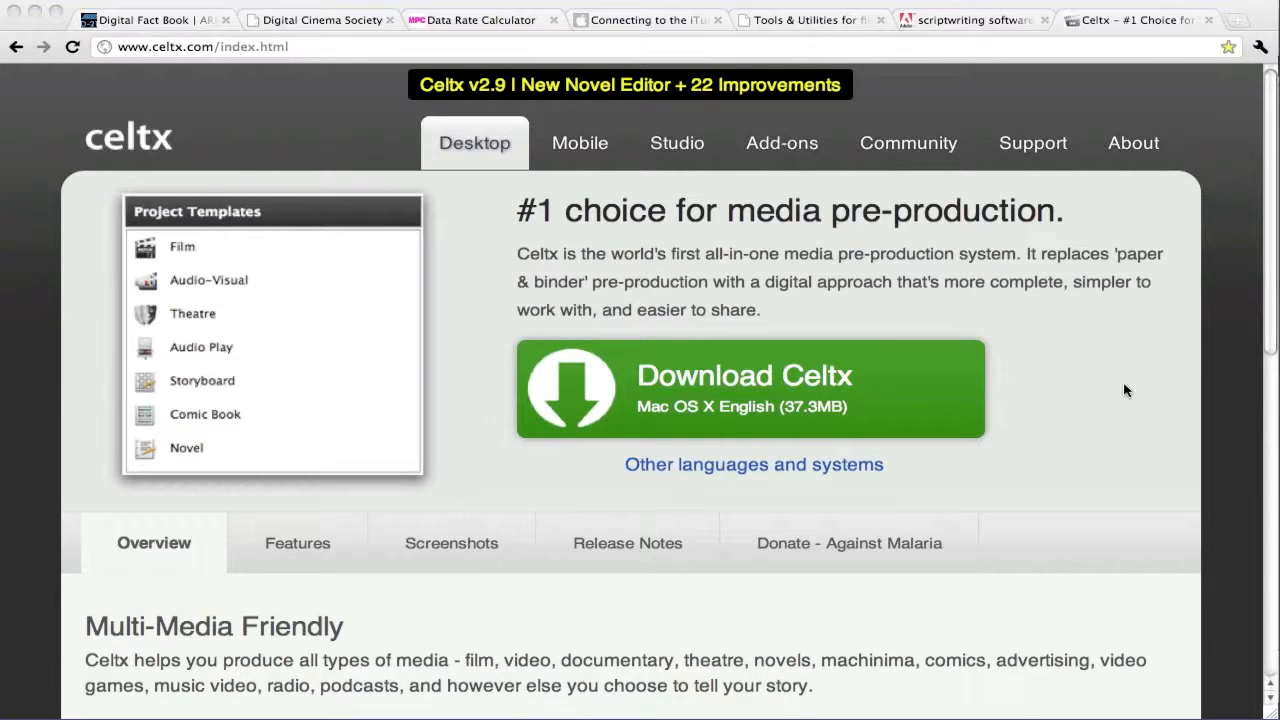
pyautogui.moveTo(1050, 414)
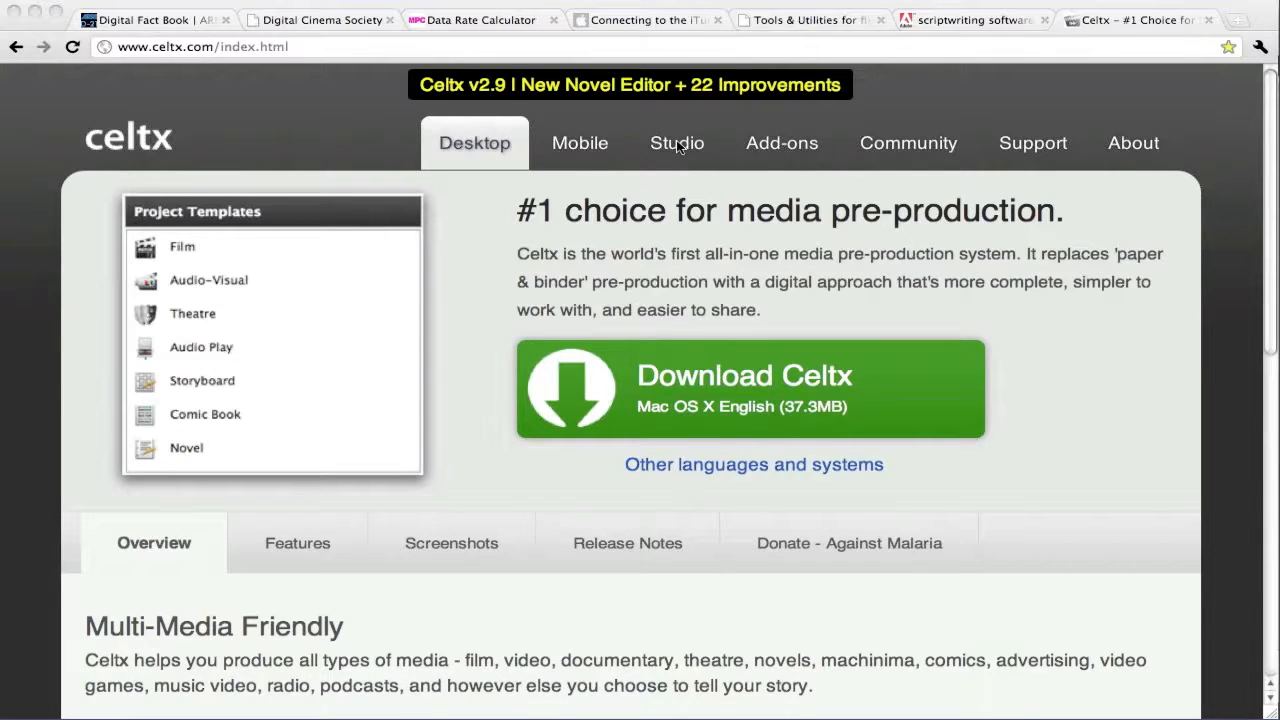
pyautogui.click(676, 144)
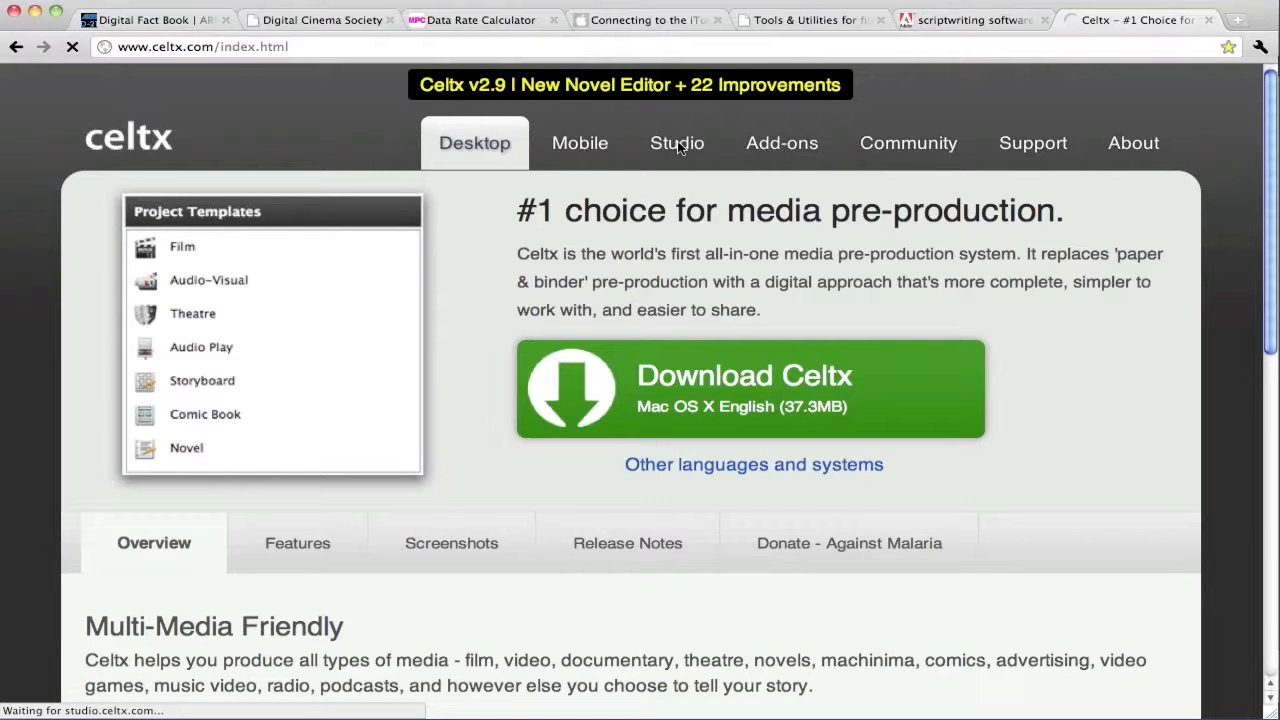
# Step: Browse the Celtx Studio page's login, sign-up offer and $4.99-per-month project-sharing features
pyautogui.click(676, 142)
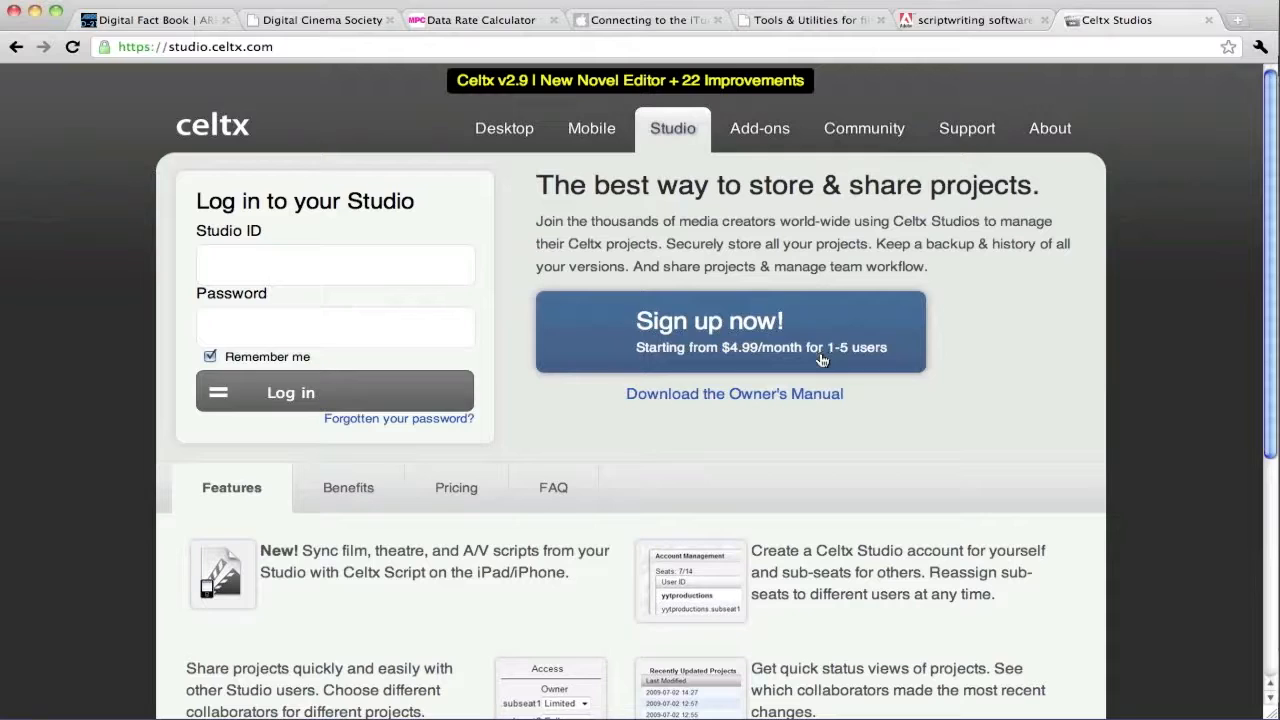
pyautogui.moveTo(1060, 384)
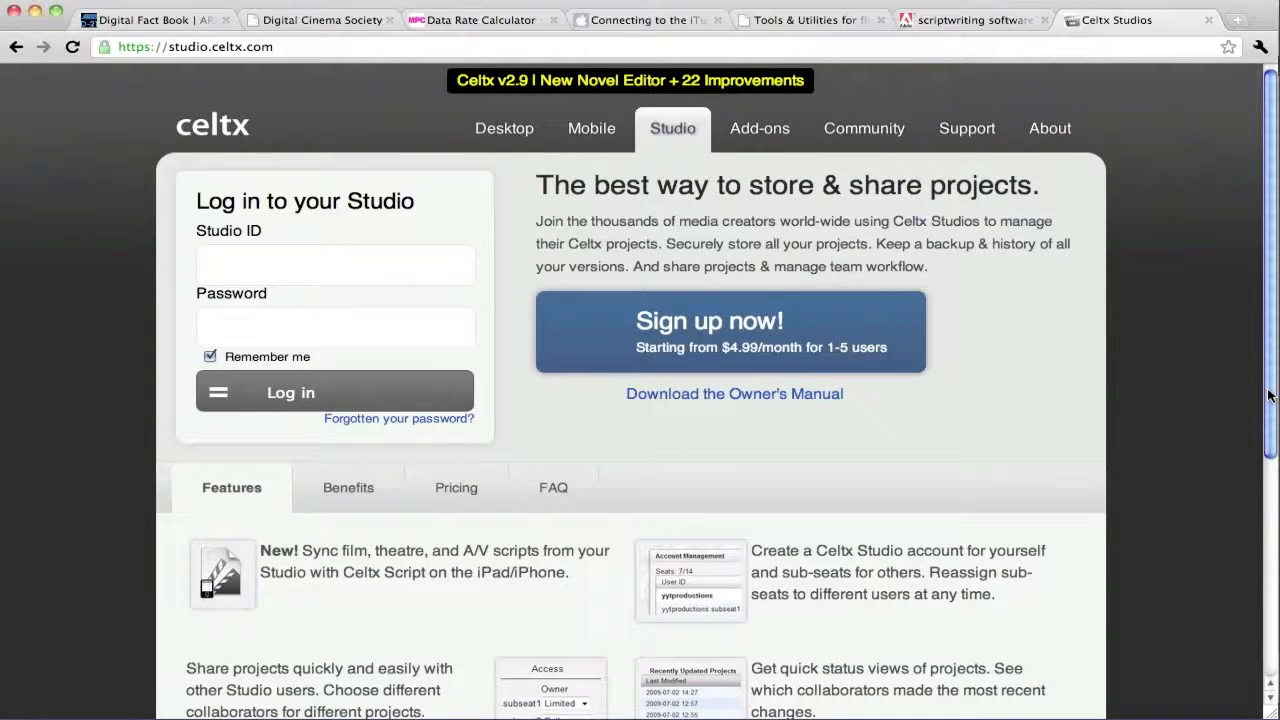
pyautogui.scroll(-3)
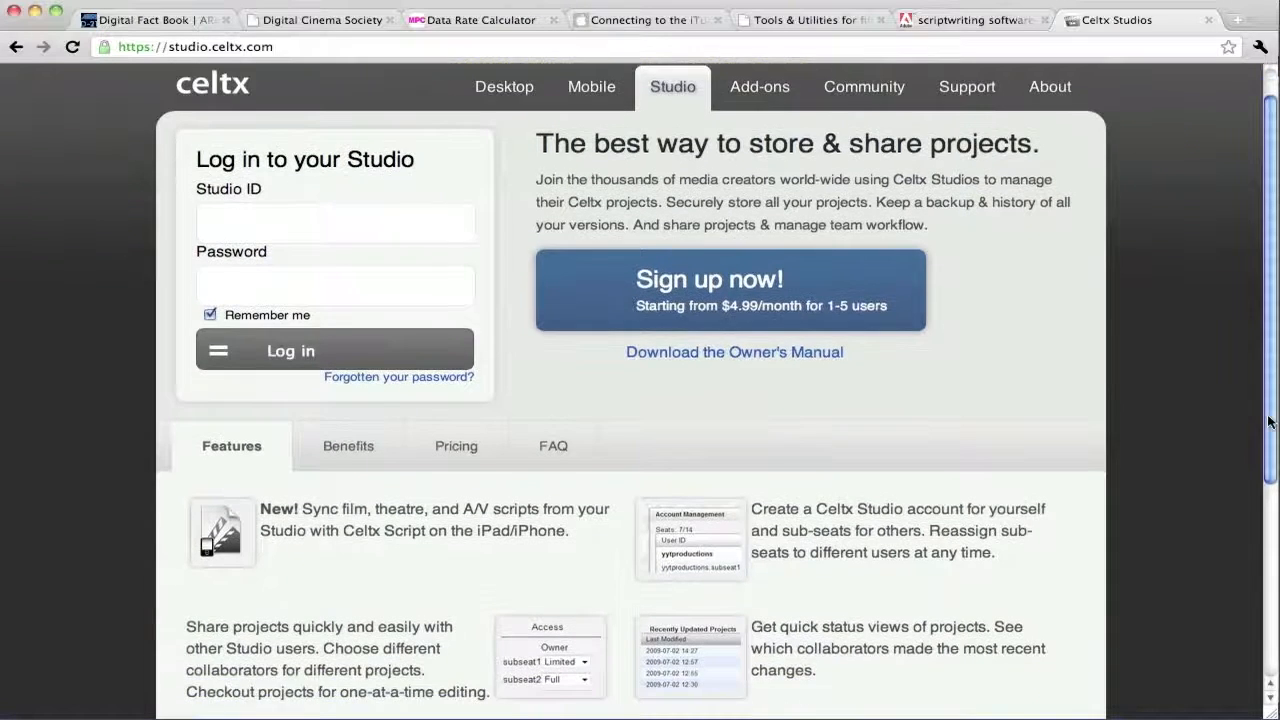
pyautogui.scroll(-3)
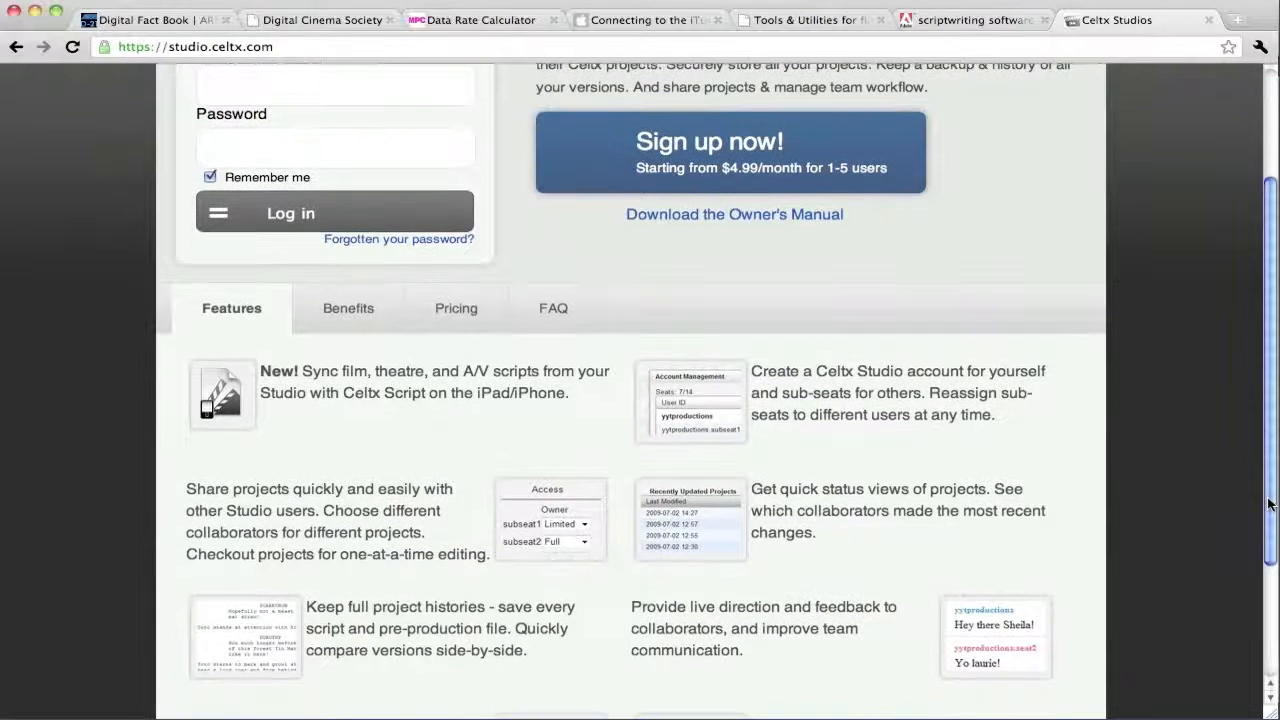
pyautogui.scroll(-3)
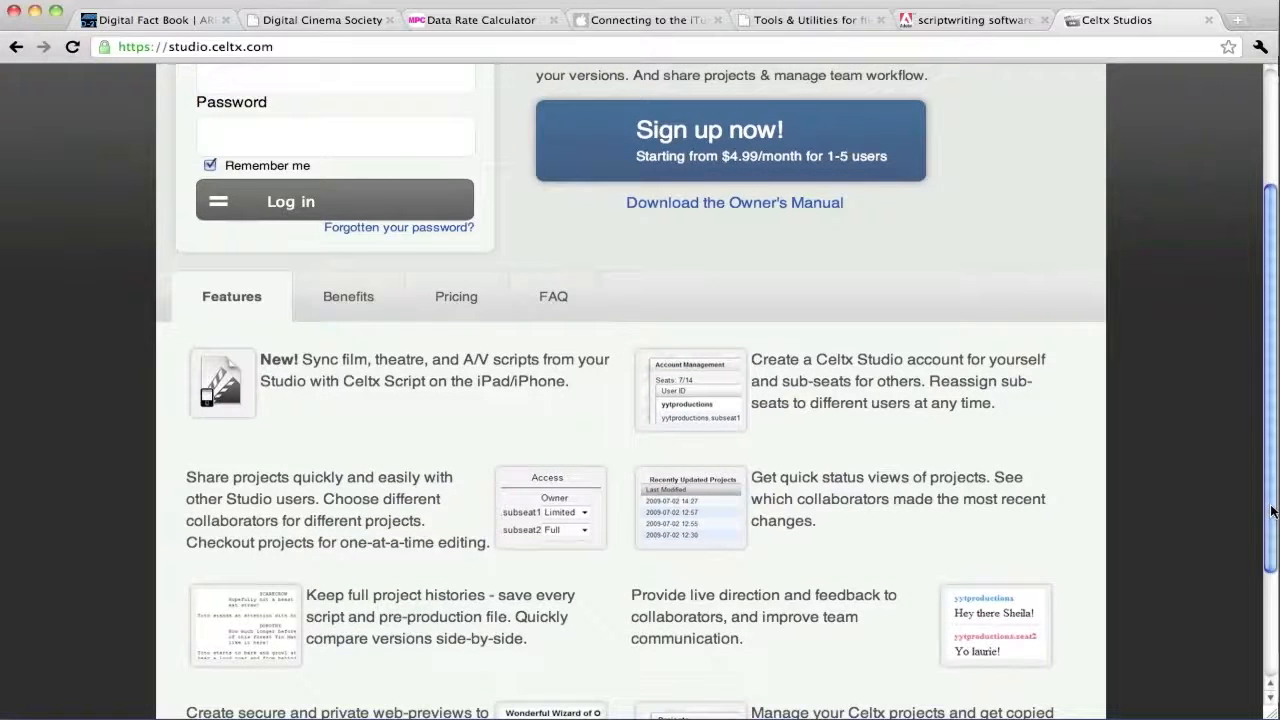
pyautogui.scroll(-3)
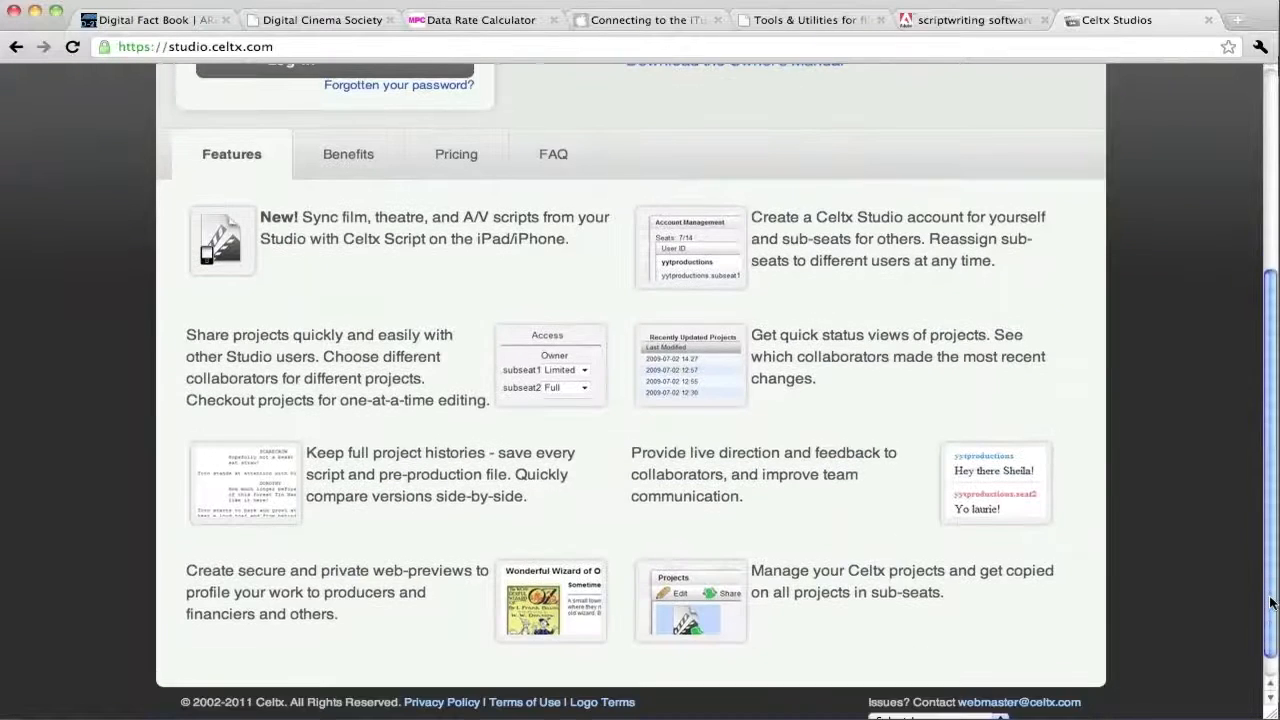
pyautogui.scroll(3)
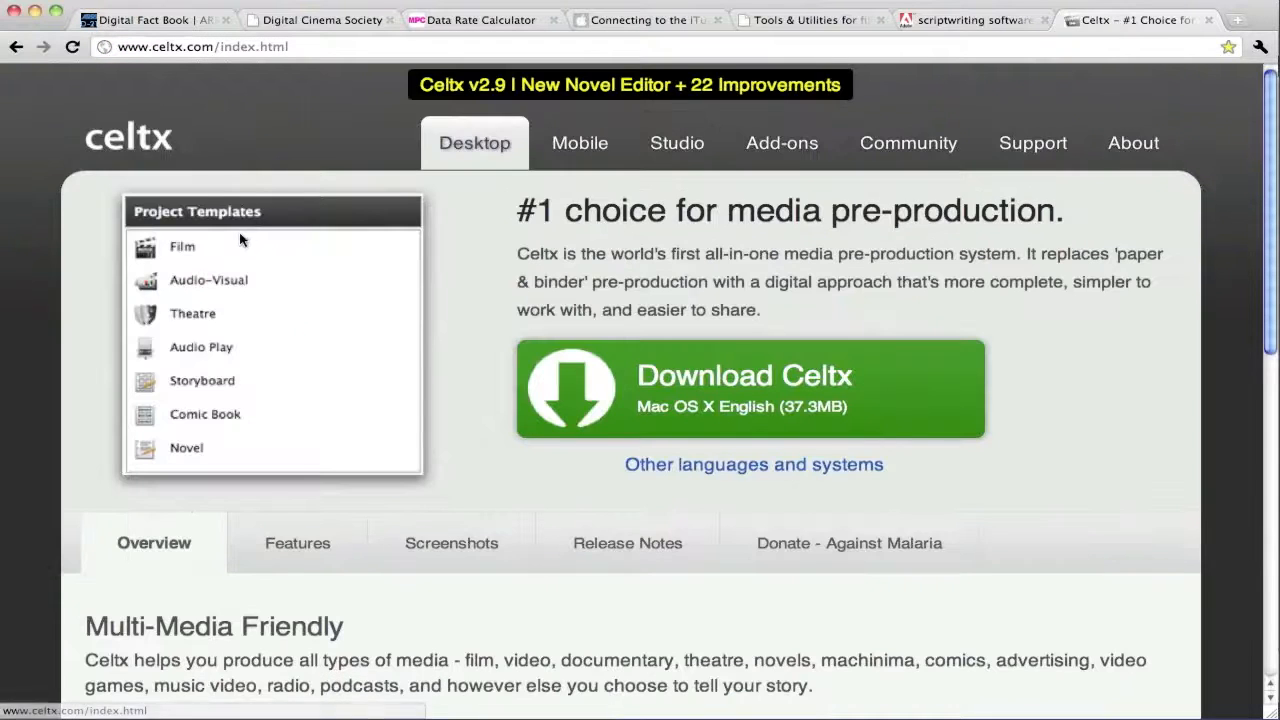
pyautogui.moveTo(216, 258)
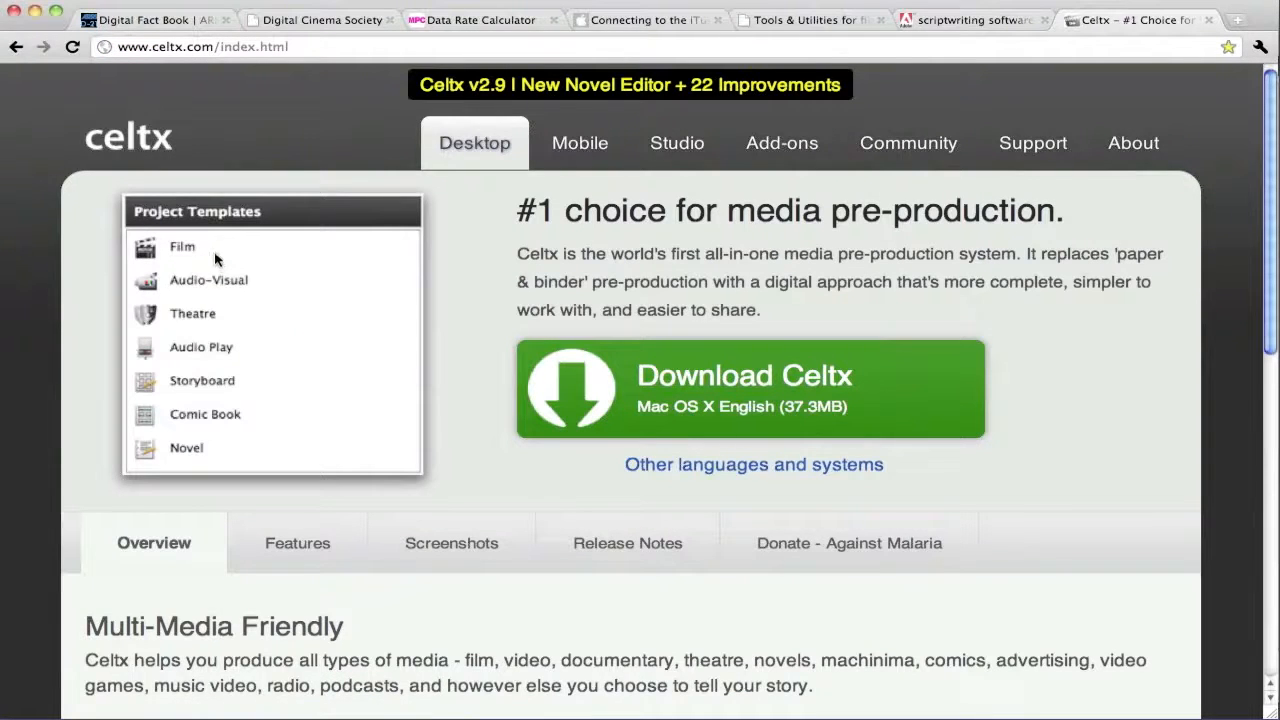
pyautogui.moveTo(224, 288)
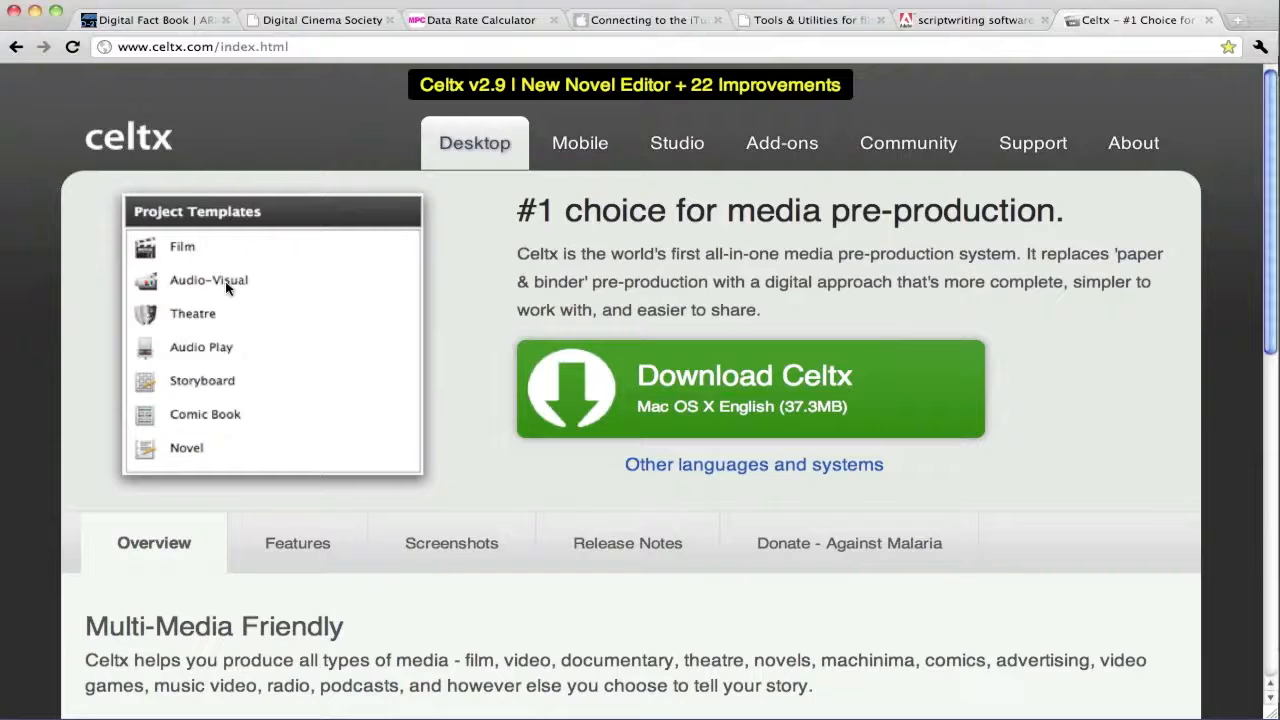
pyautogui.moveTo(256, 348)
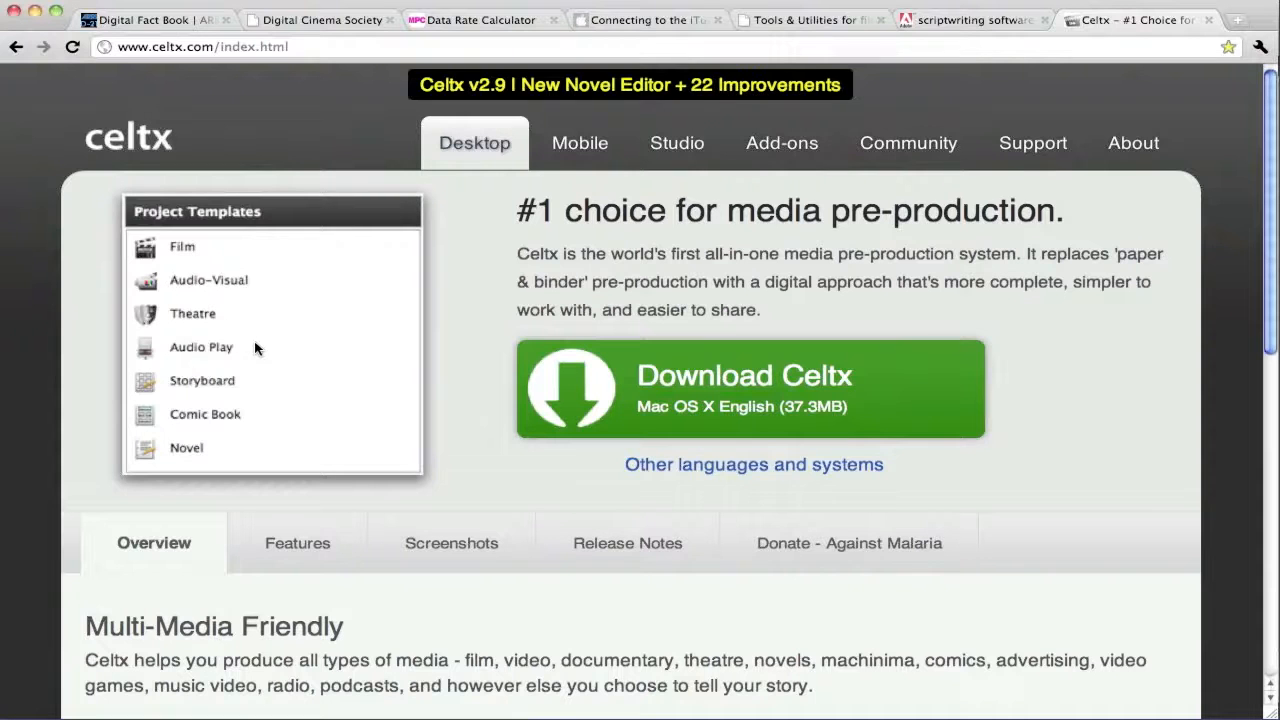